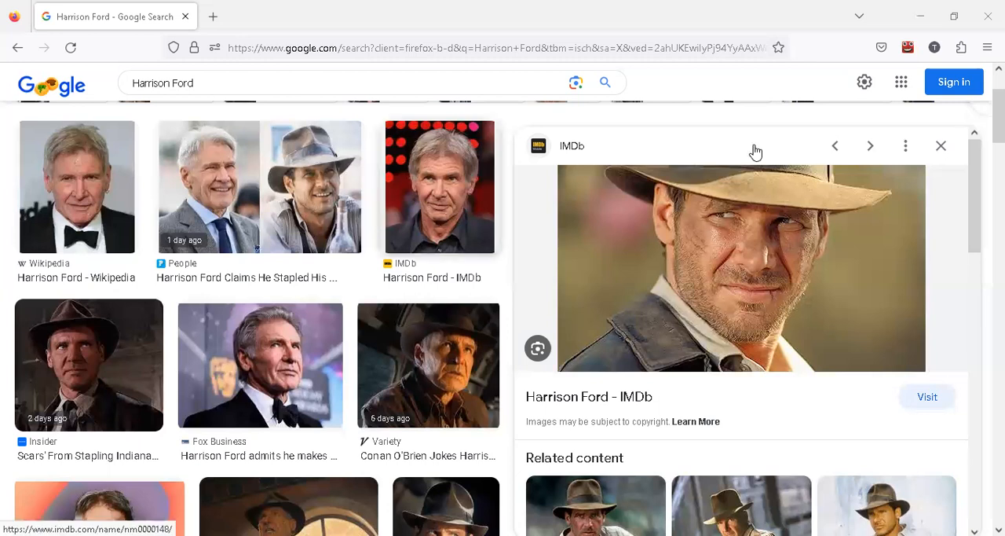
mouse_move(780, 128)
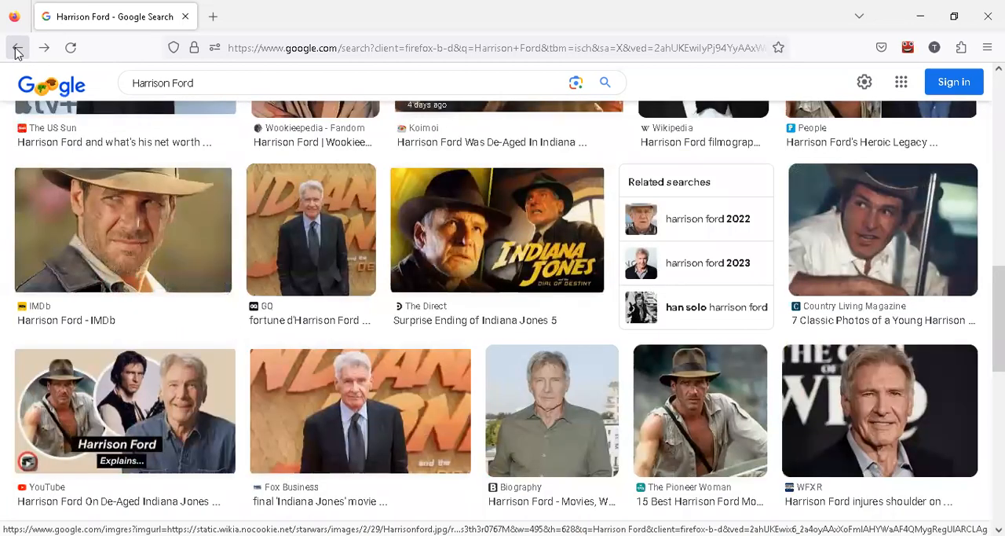
Step: Leave Google Images for the Harrison Ford All results and scroll through his filmography
click(18, 48)
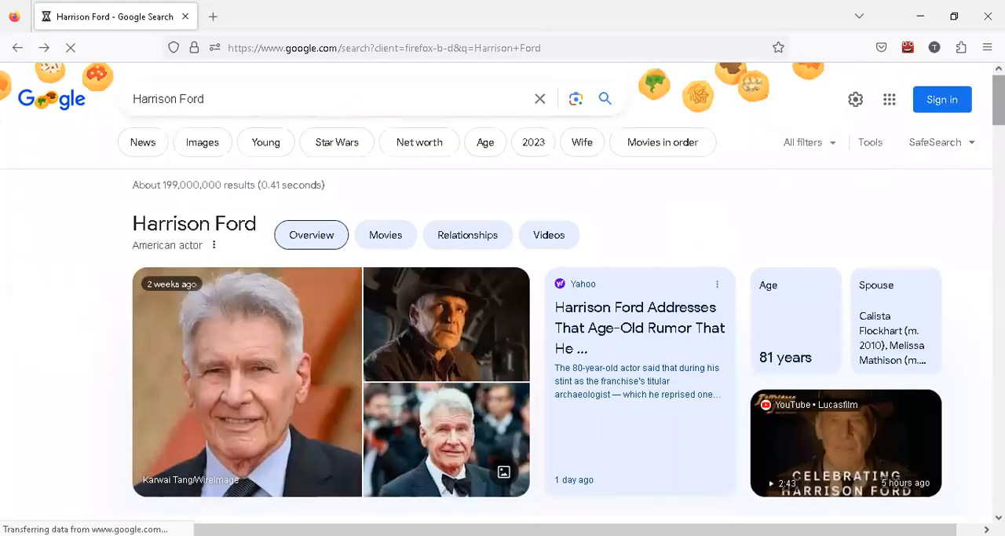
scroll(down, 3)
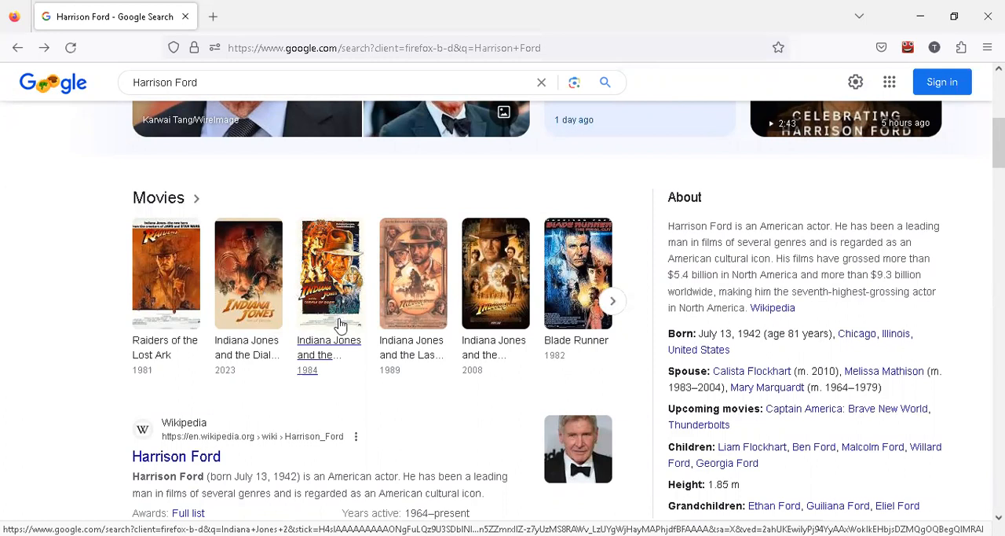
mouse_move(428, 306)
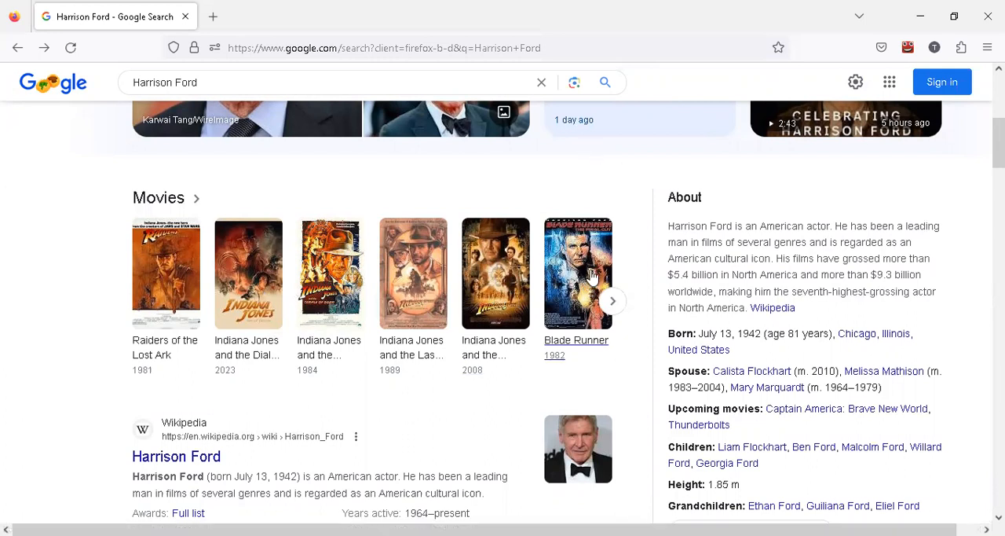
mouse_move(887, 260)
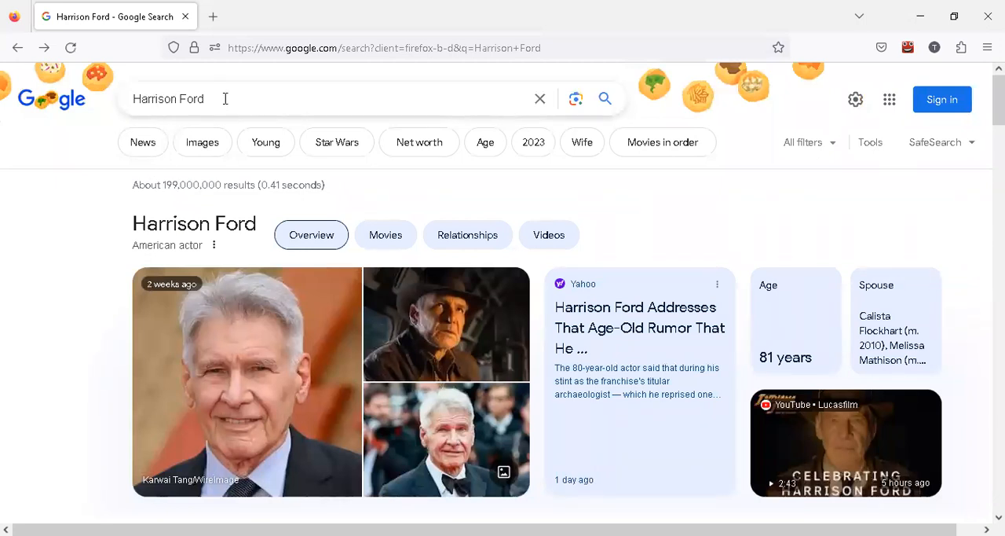
Step: Search 'Harrison Ford rising sign', then open and scroll his Astro-Charts birth chart page
click(224, 99)
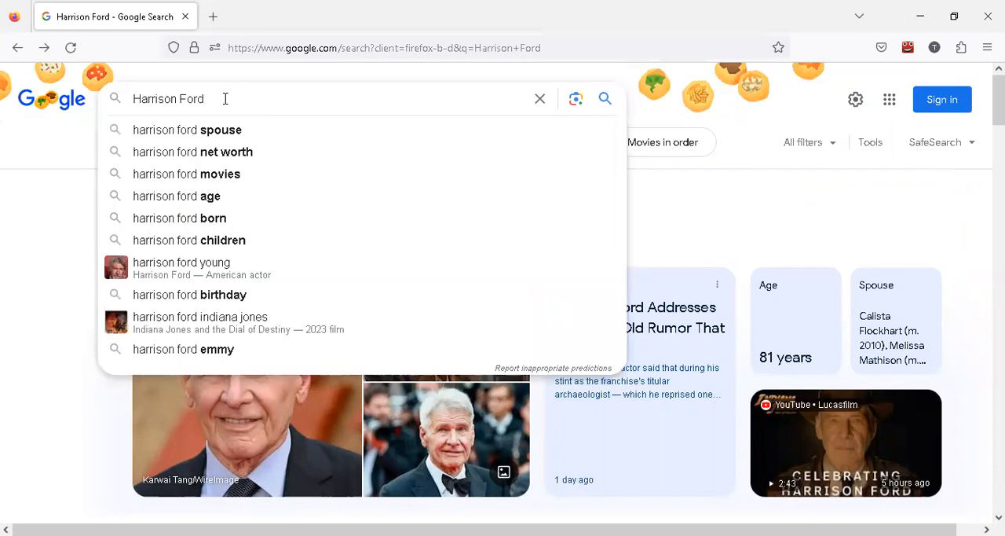
text(rising sign)
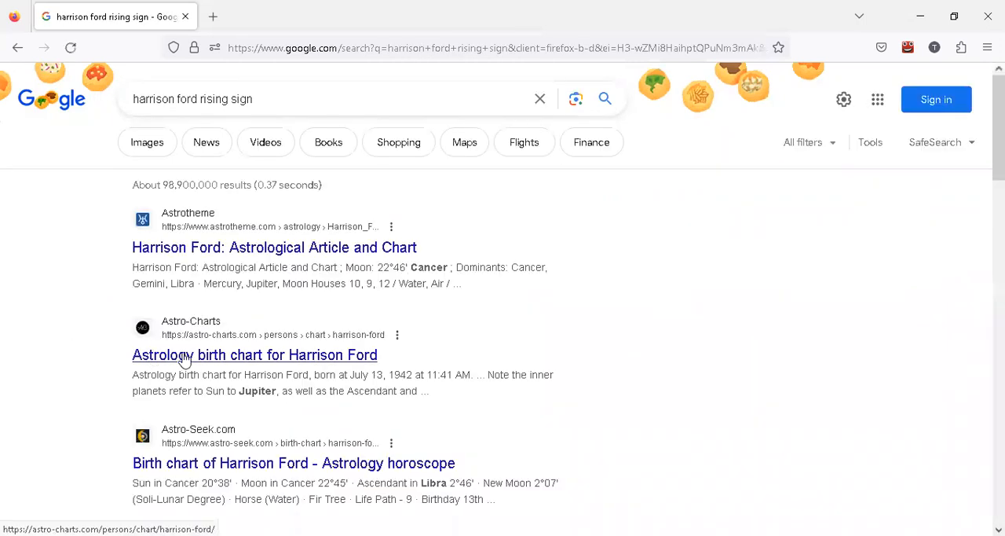
click(255, 354)
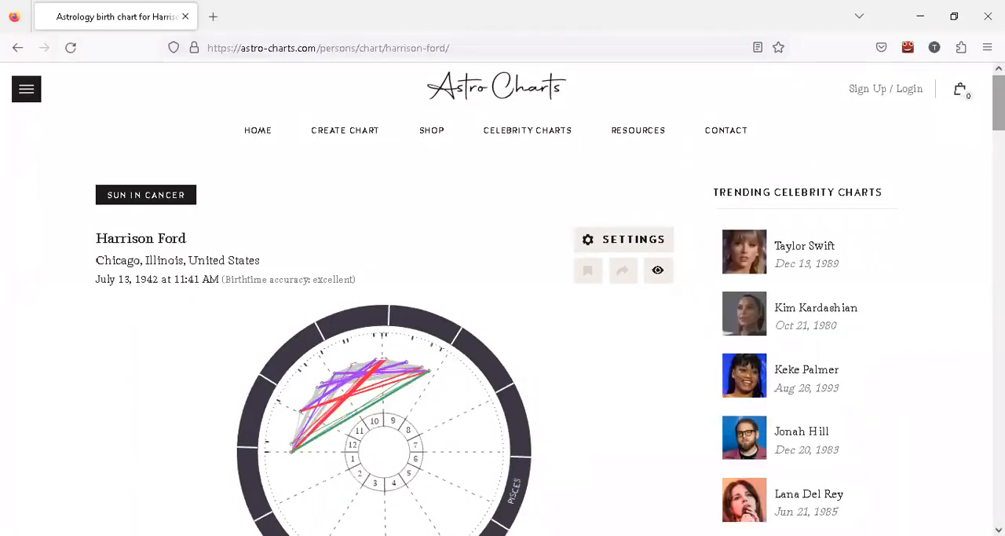
scroll(down, 3)
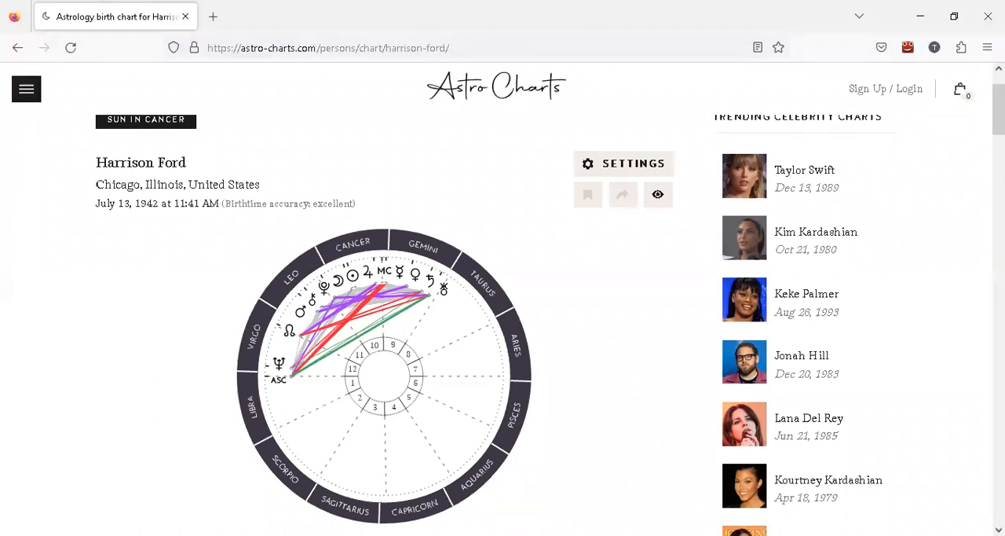
scroll(down, 3)
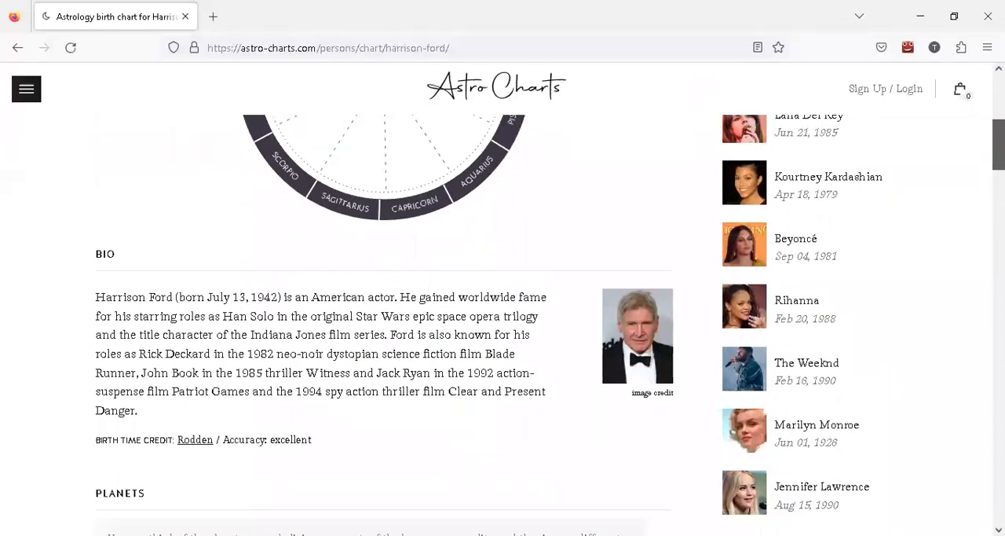
scroll(down, 3)
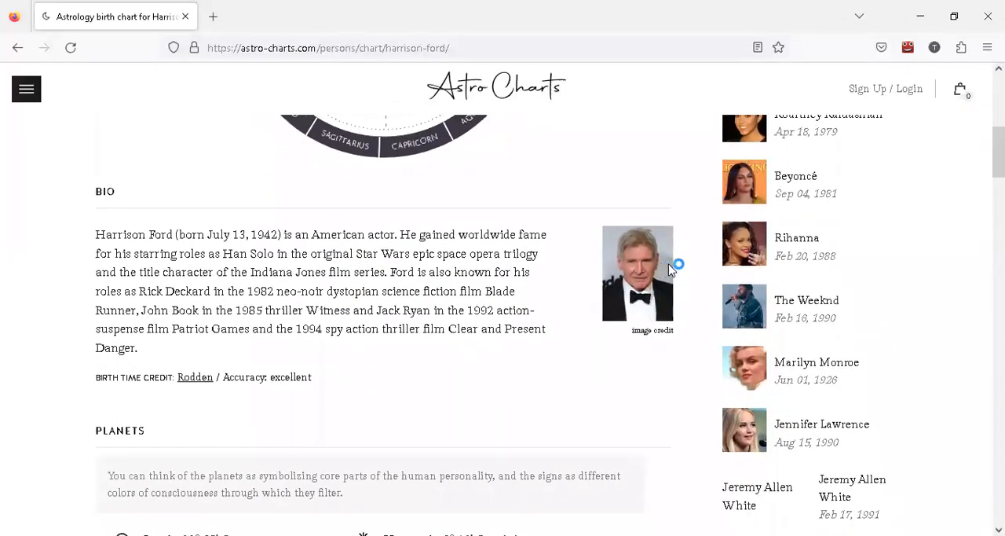
mouse_move(683, 258)
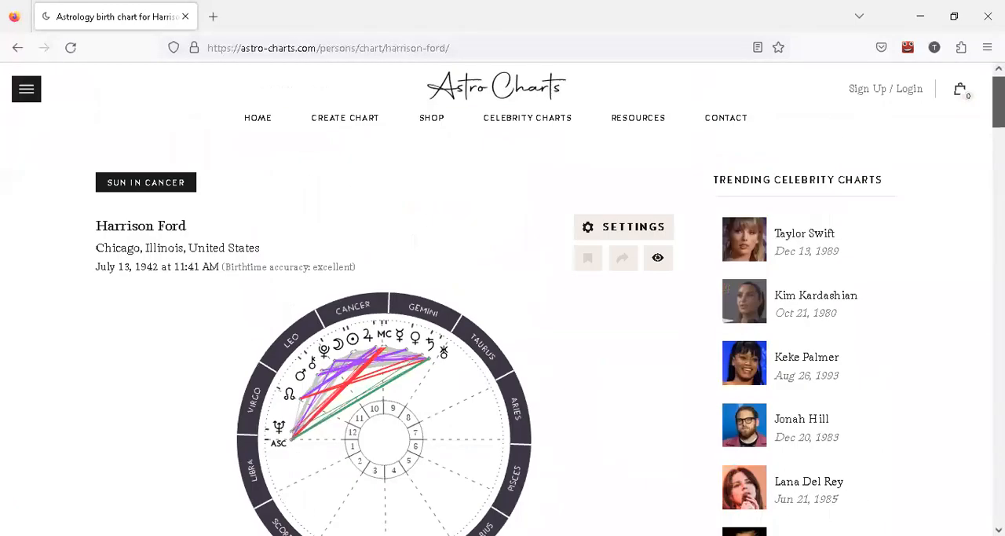
scroll(down, 3)
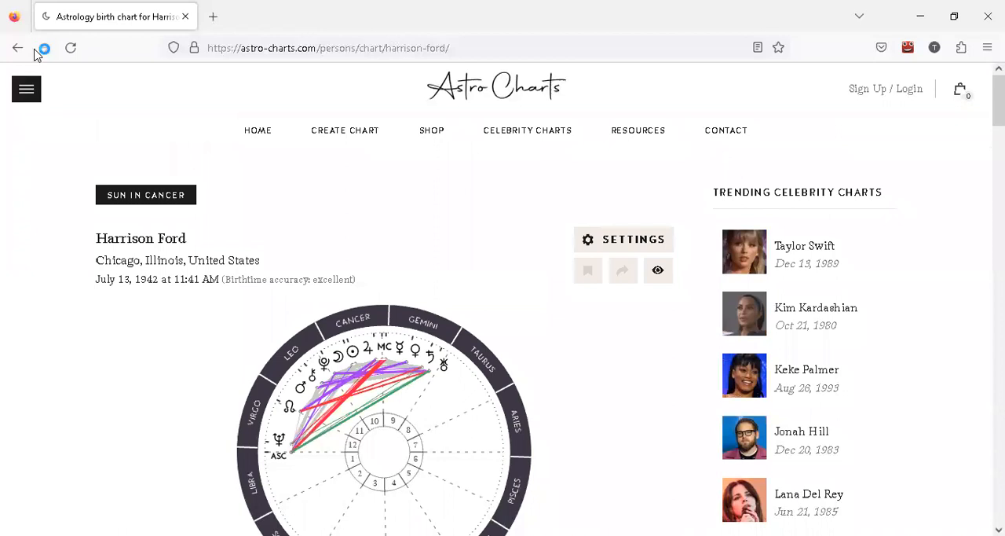
Step: Go back, search 'mastering the zodiac', and open its Chart Calculator sitelink
click(18, 48)
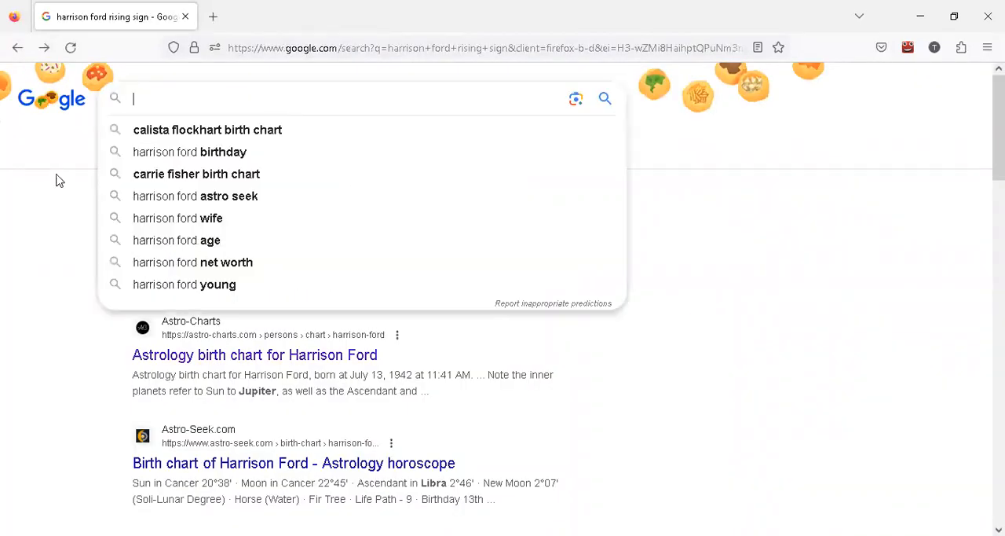
text(mastering the zod)
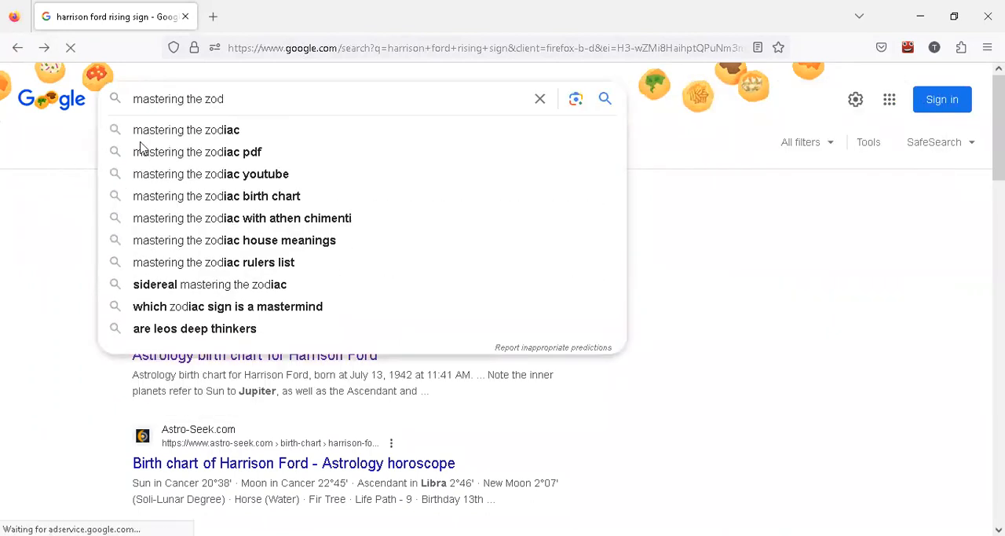
click(187, 130)
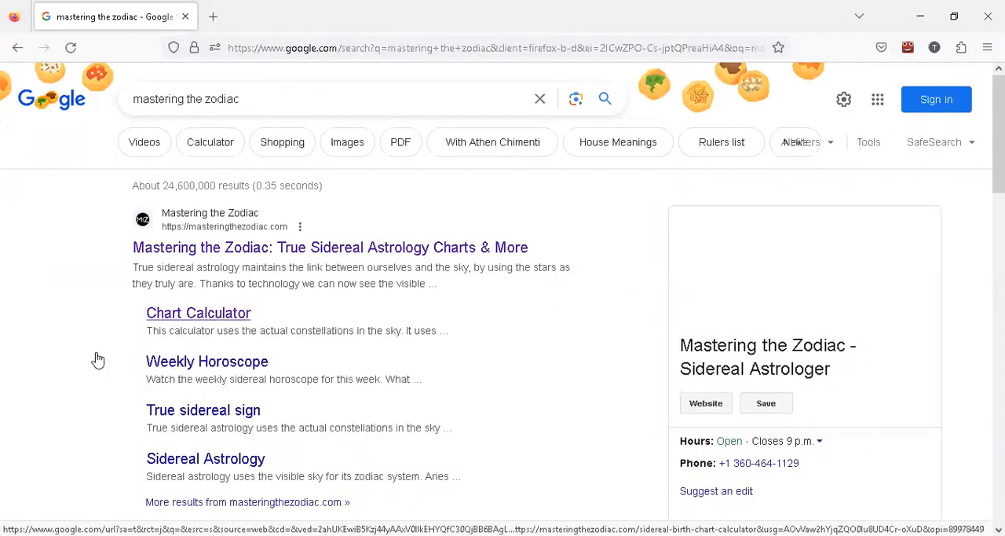
click(198, 312)
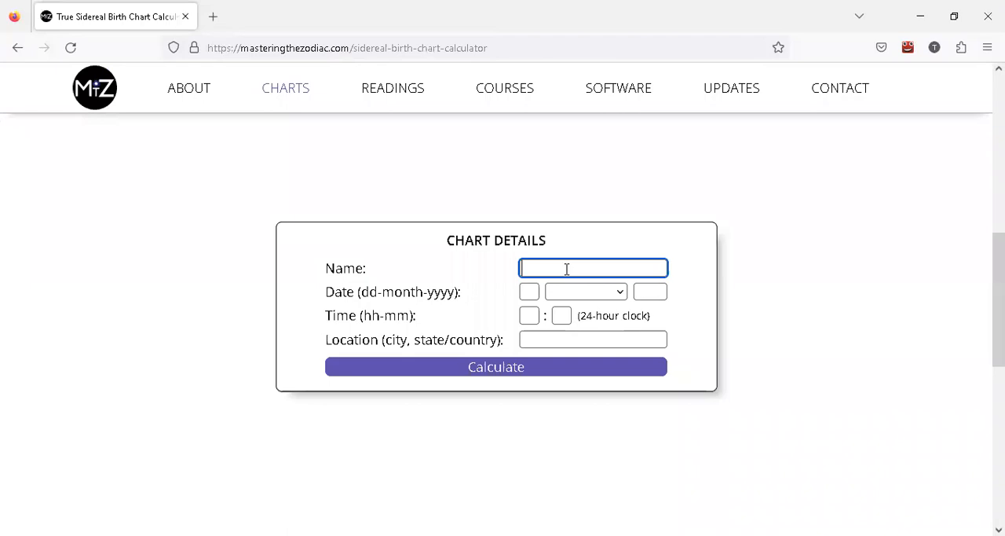
Step: Enter the name Harrison Ford and birth date 13 July 1942 in Chart Details
text(Harrison Ford)
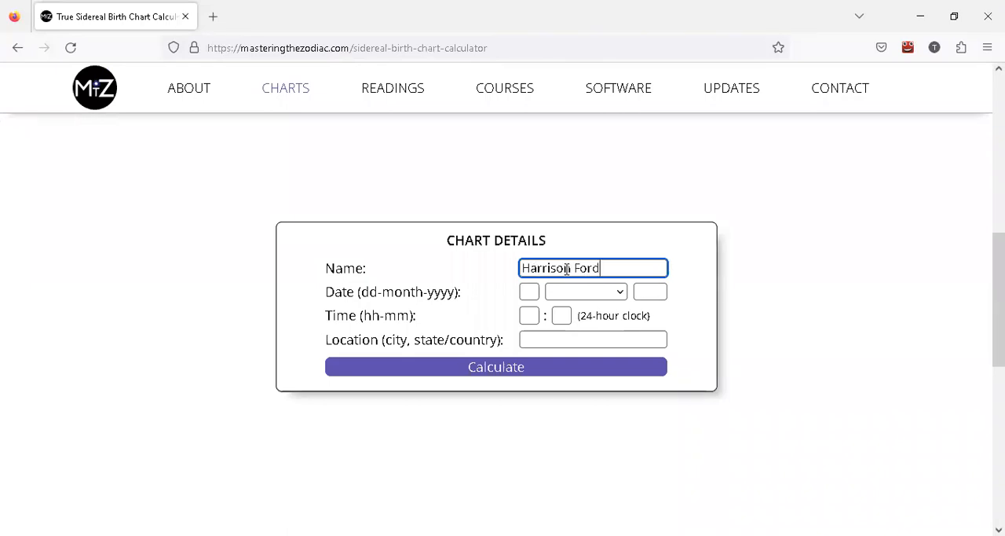
click(650, 291)
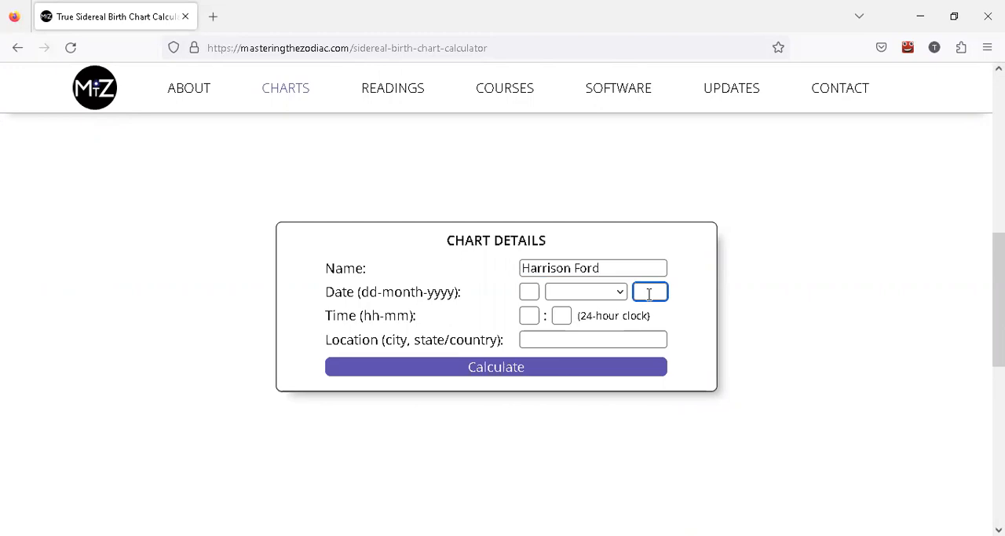
text(1942)
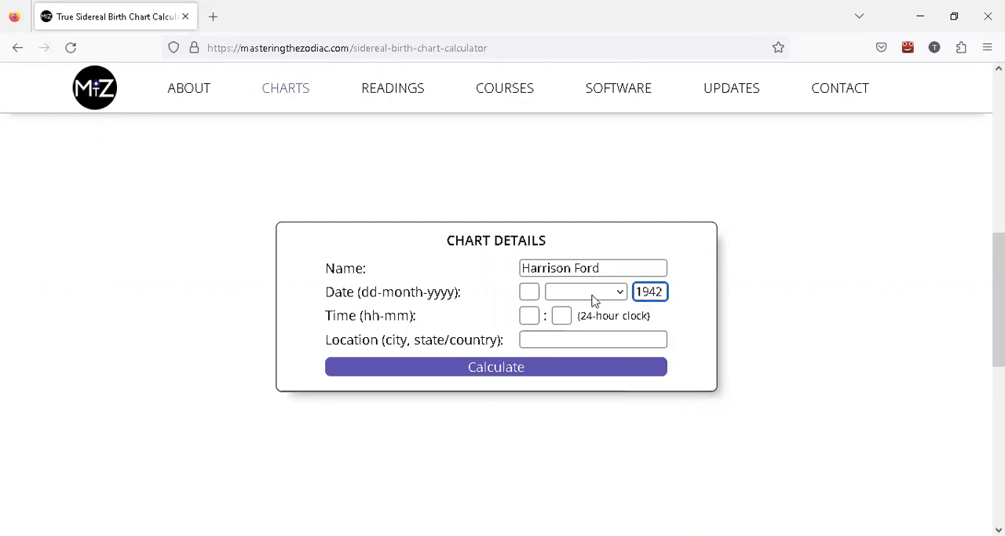
click(585, 291)
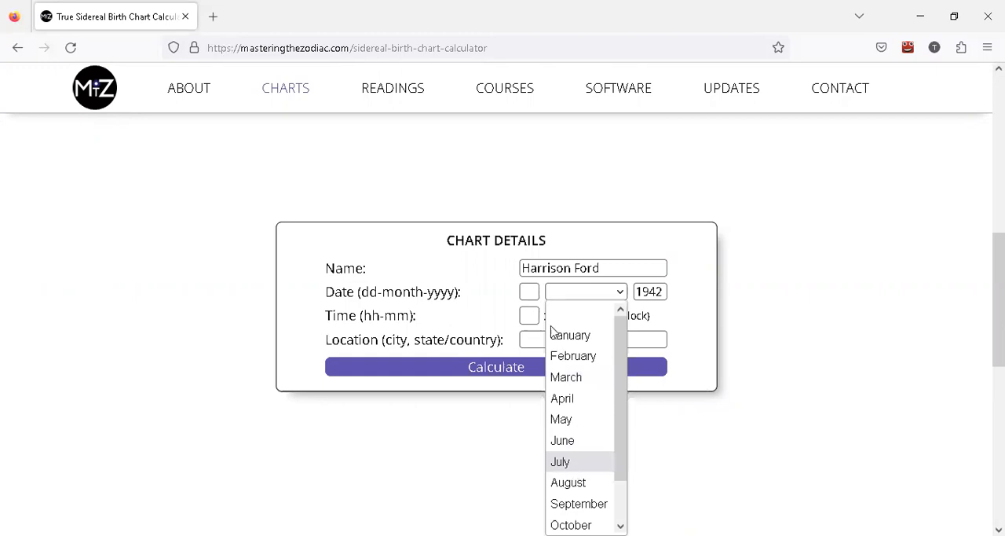
click(560, 461)
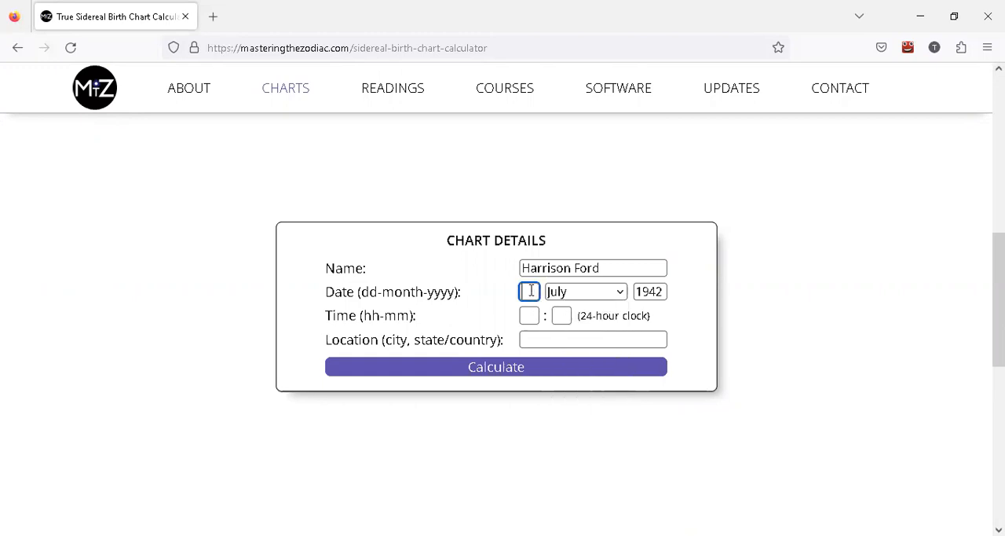
text(13)
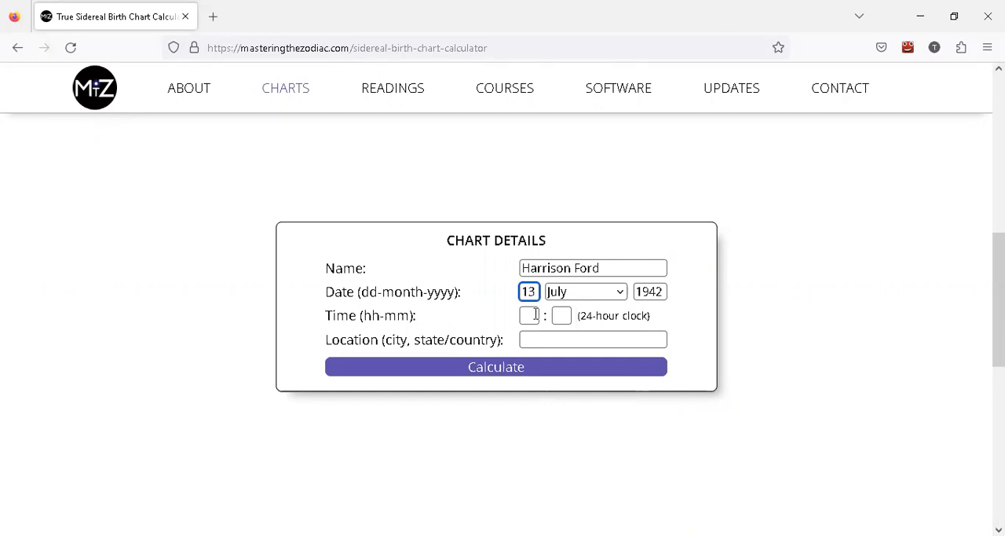
Step: Enter birth time 11:41 and location Chicago, then calculate the chart
text(11)
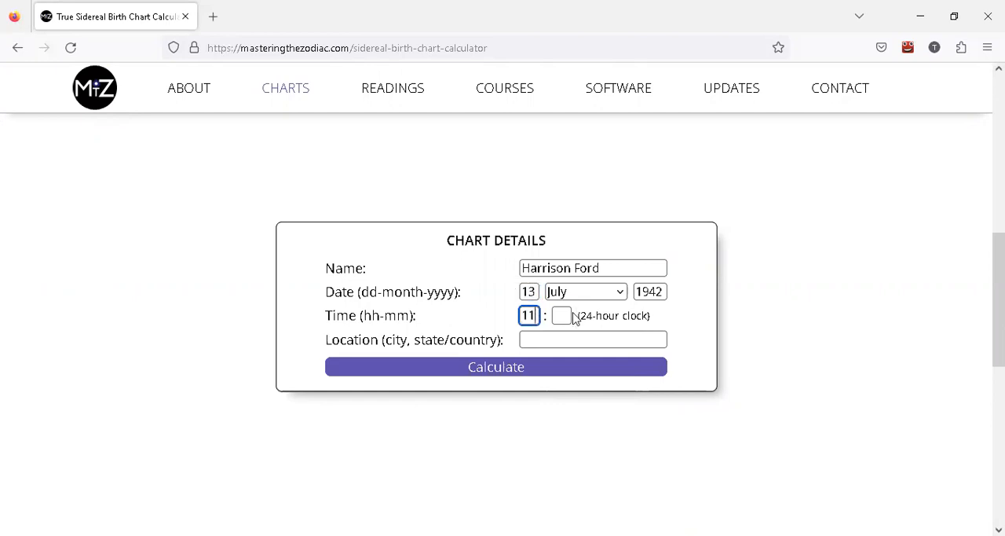
click(562, 315)
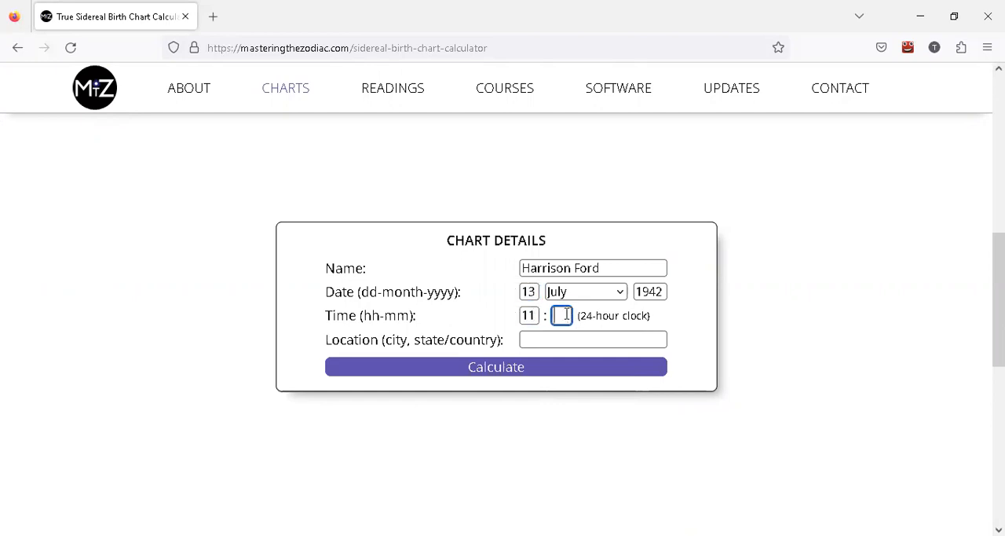
text(Chi)
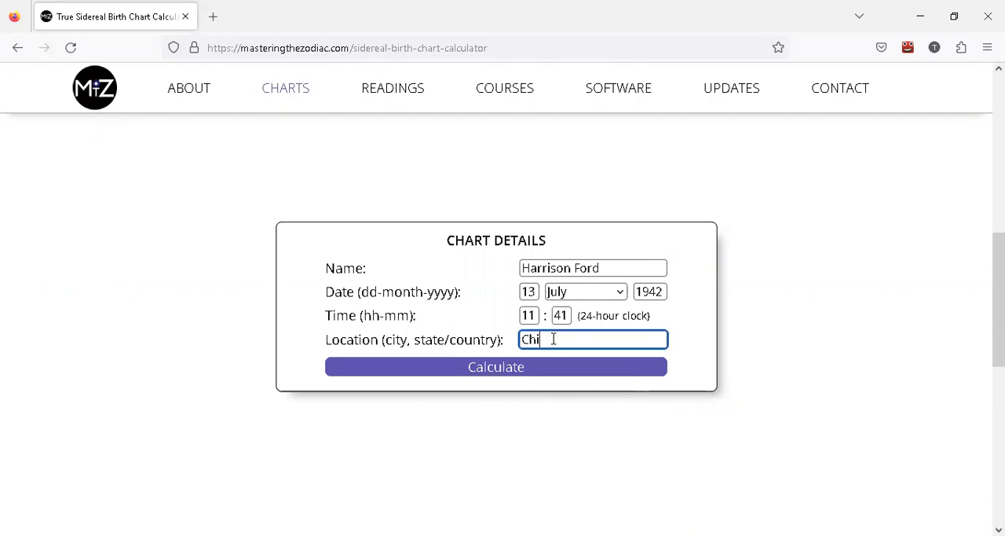
text(cago)
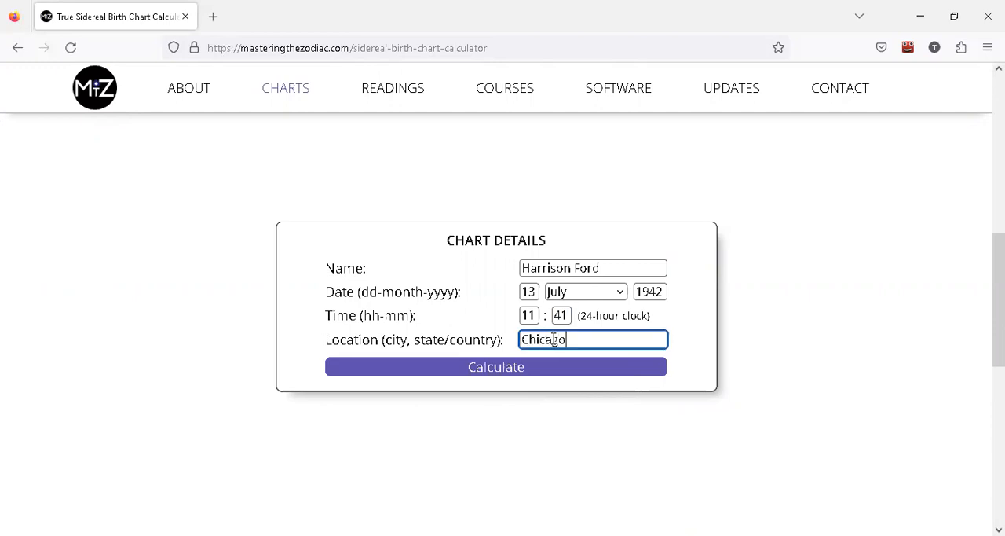
click(495, 366)
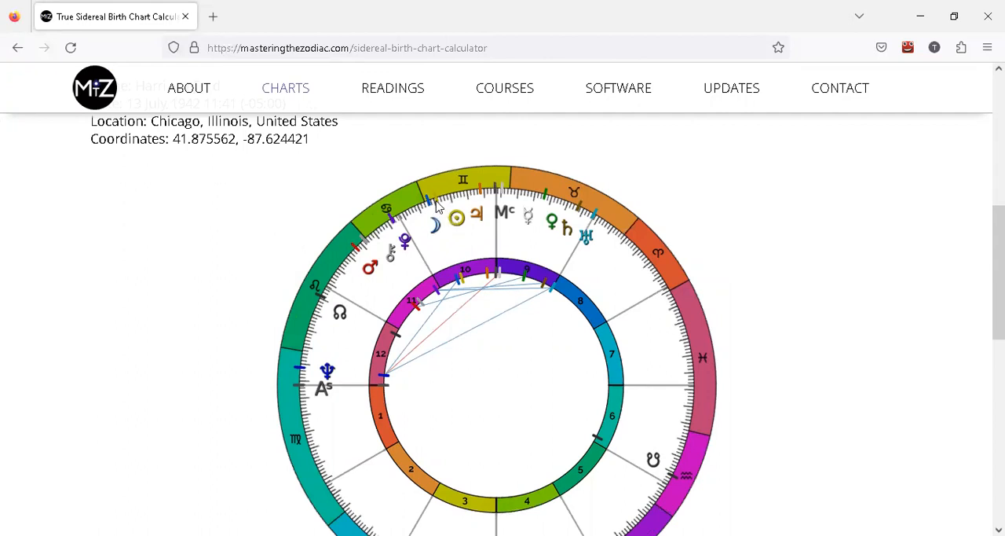
mouse_move(461, 222)
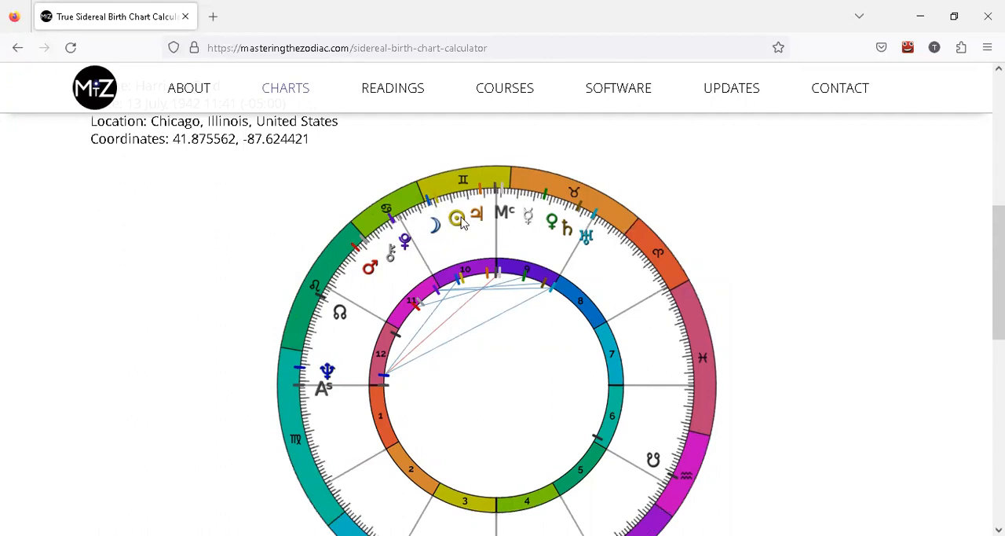
mouse_move(493, 230)
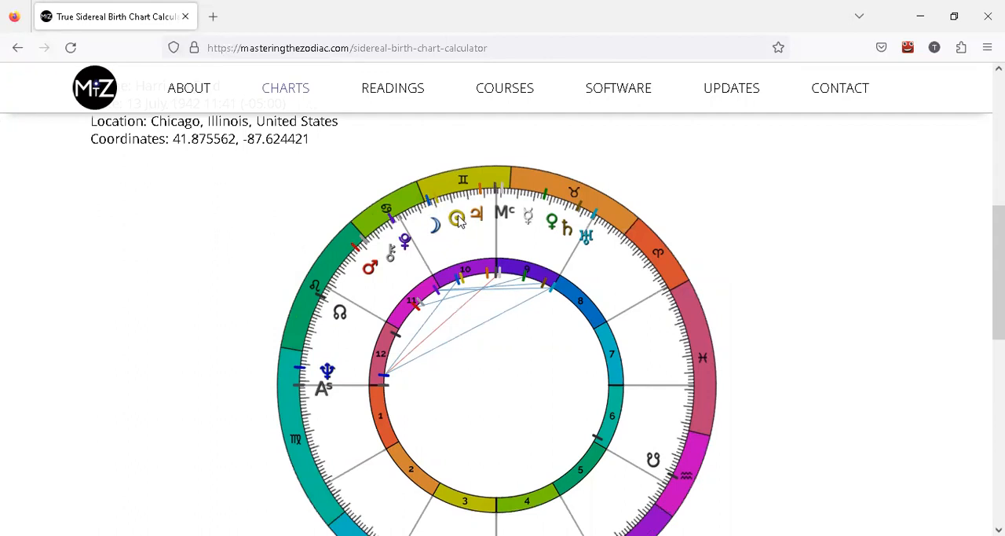
mouse_move(476, 236)
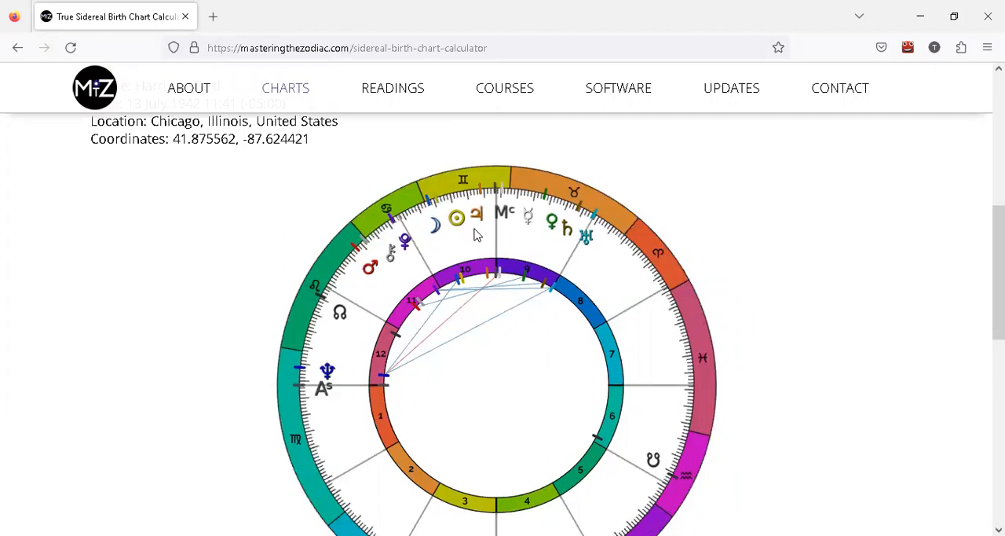
mouse_move(595, 230)
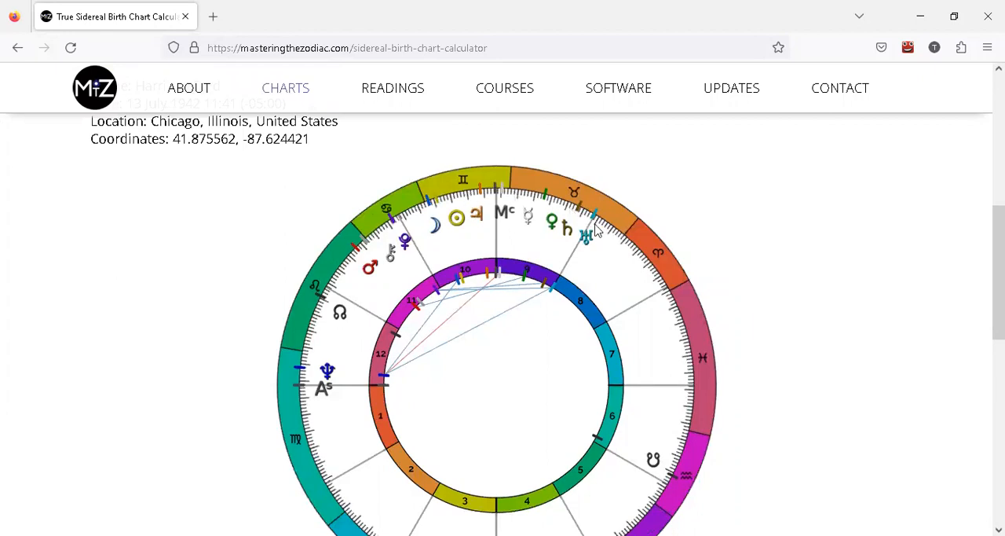
mouse_move(819, 229)
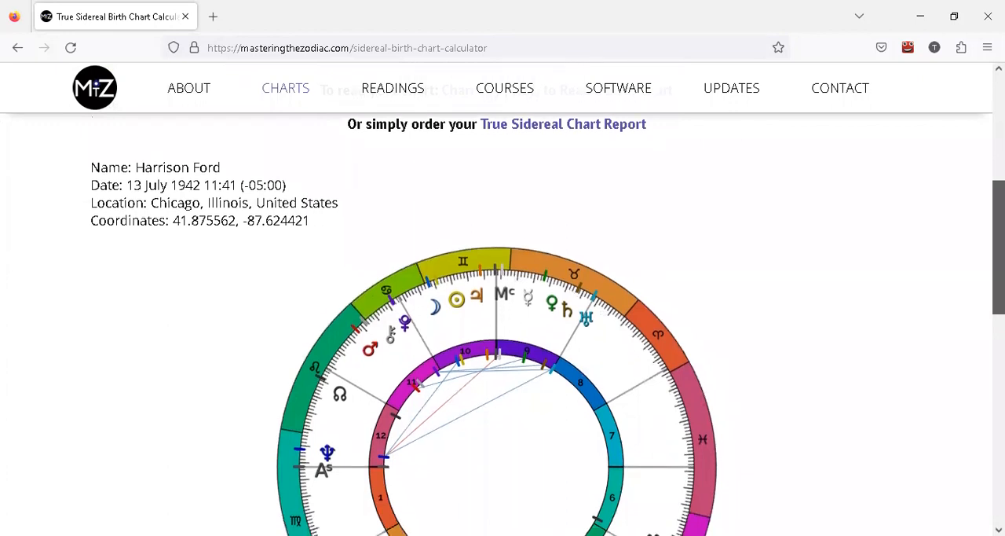
scroll(down, 3)
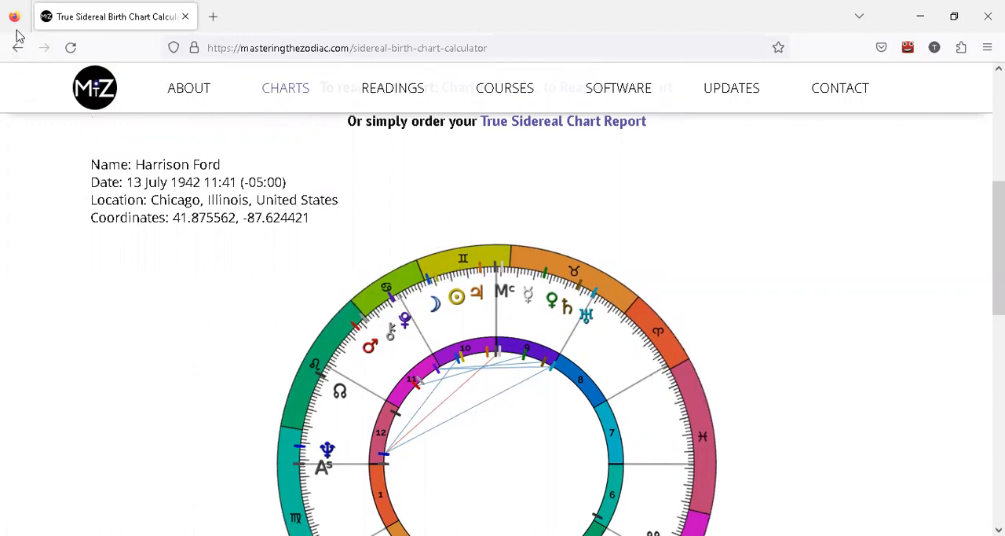
Step: Go back to the 'mastering the zodiac' results and start a 'master tsai' query
click(18, 48)
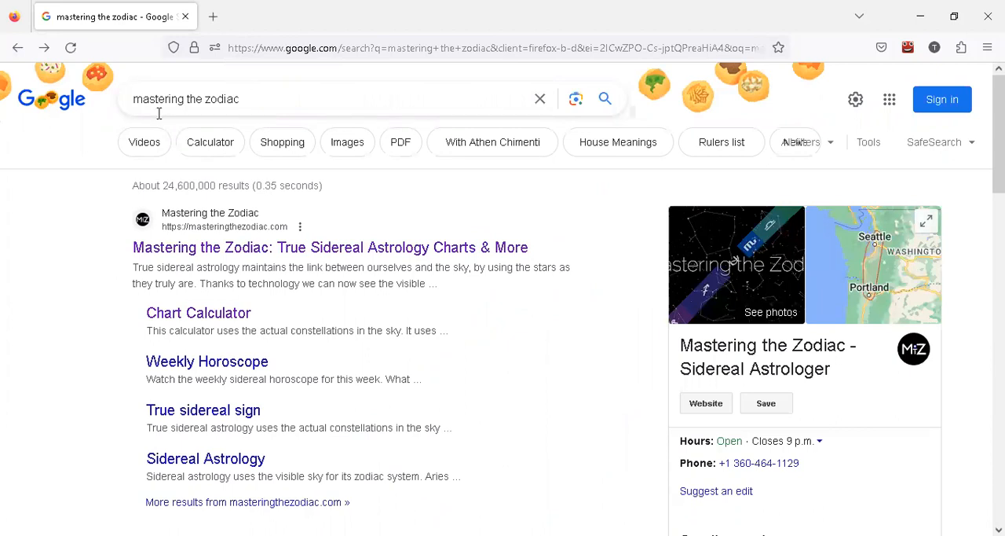
mouse_move(261, 114)
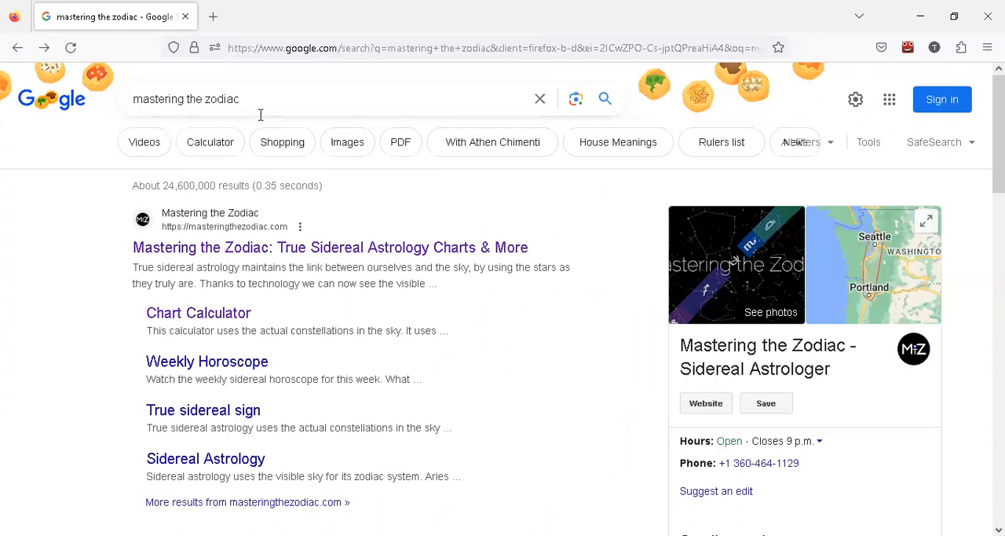
mouse_move(251, 98)
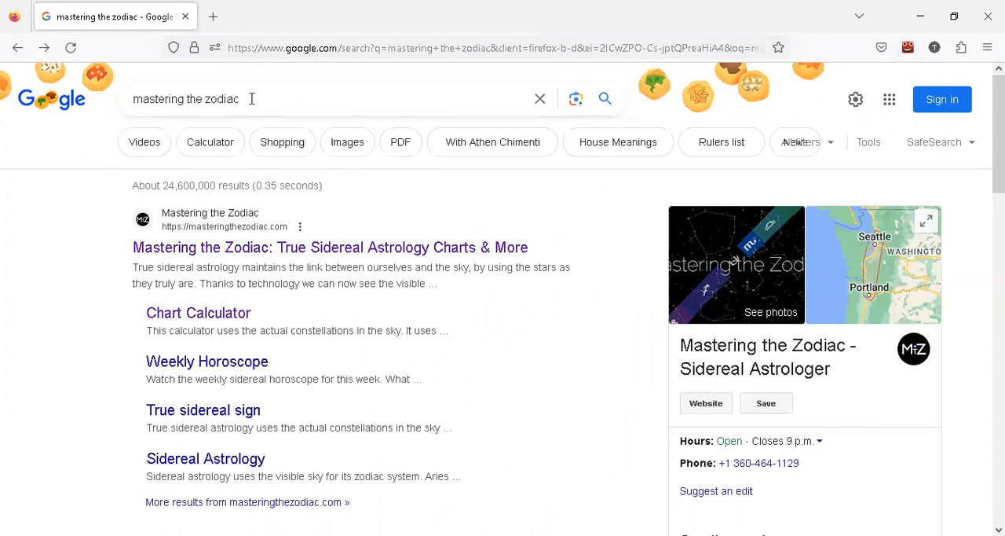
triple_click(186, 99)
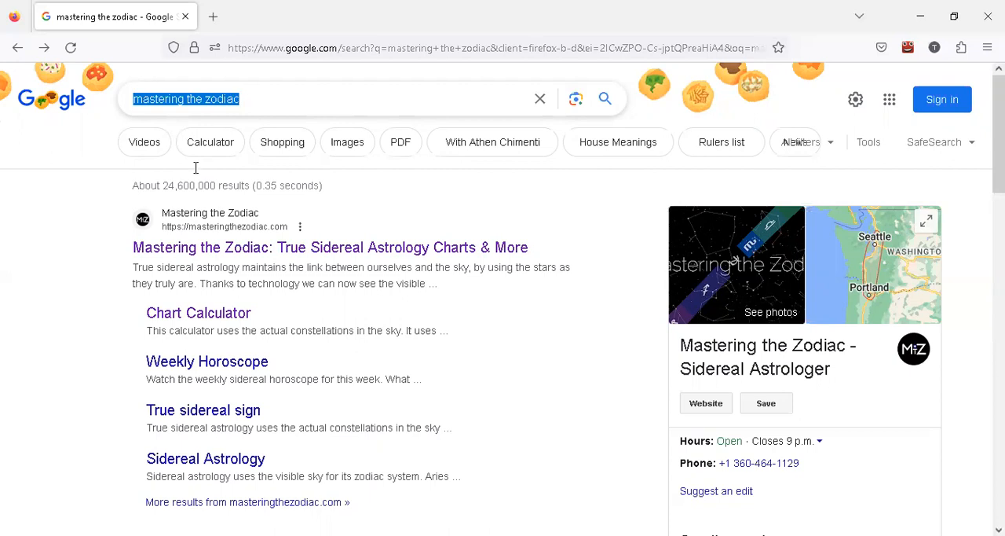
mouse_move(273, 215)
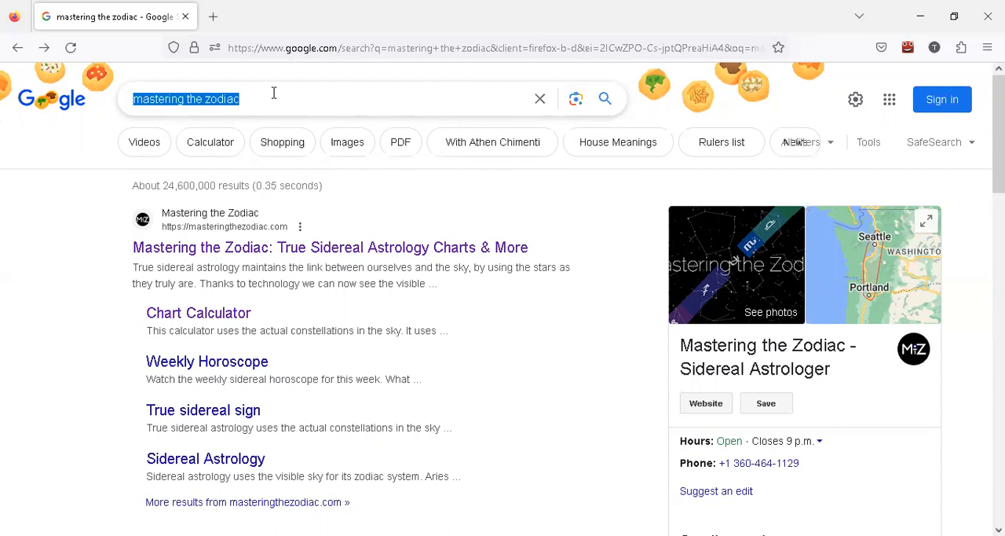
mouse_move(266, 101)
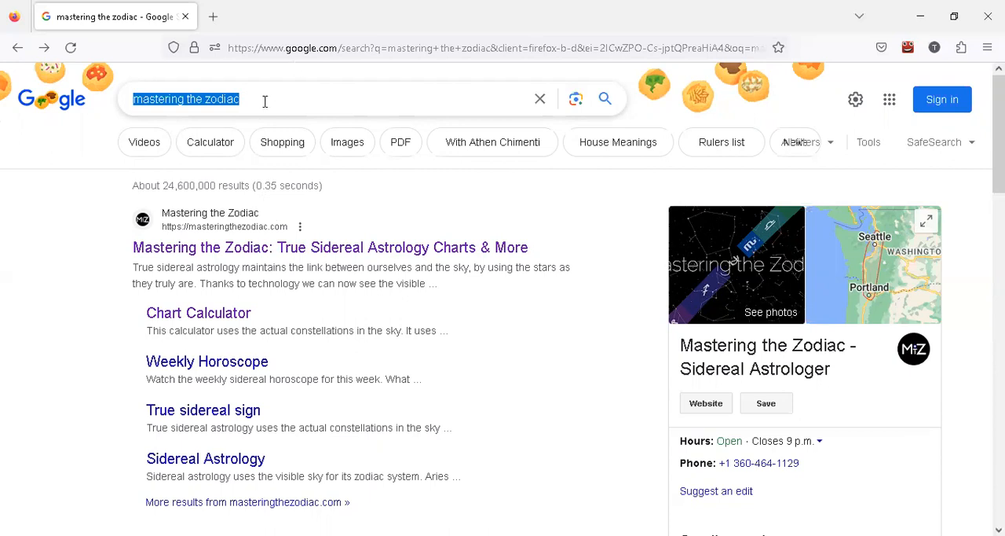
mouse_move(267, 106)
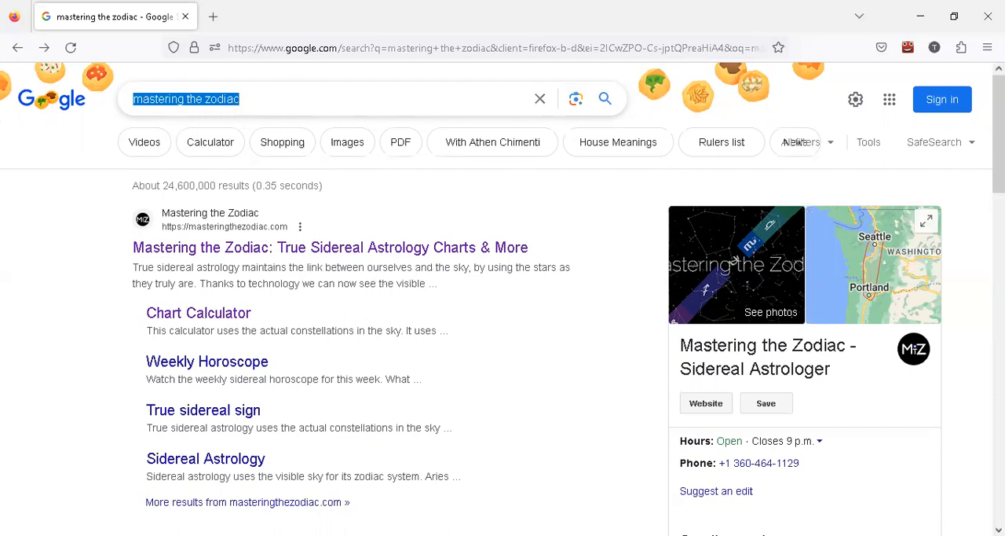
scroll(down, 3)
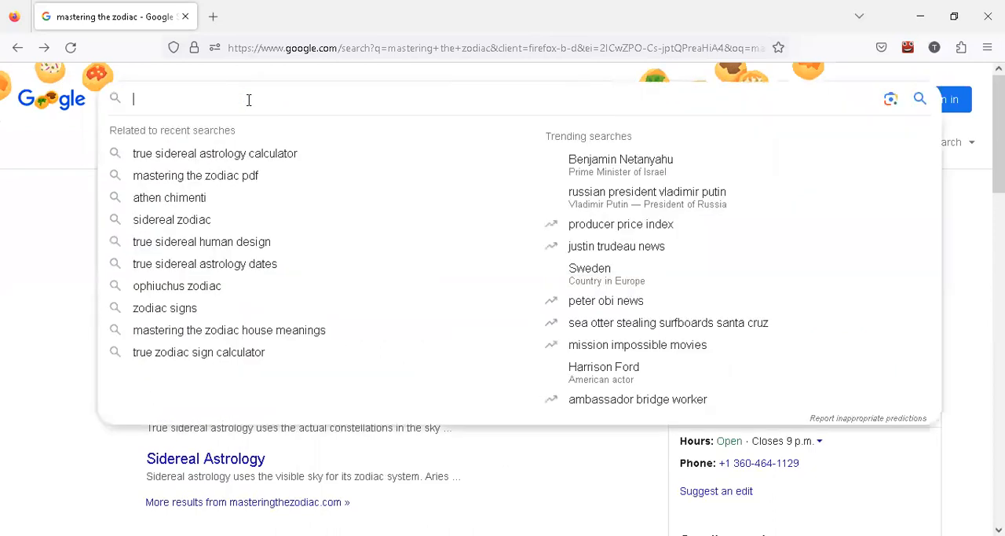
scroll(down, 3)
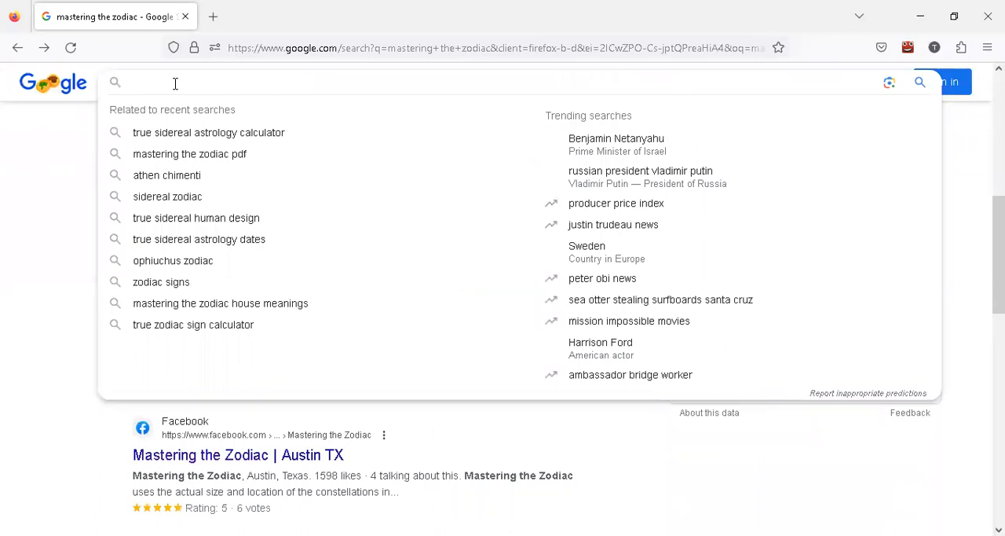
text(master tsai)
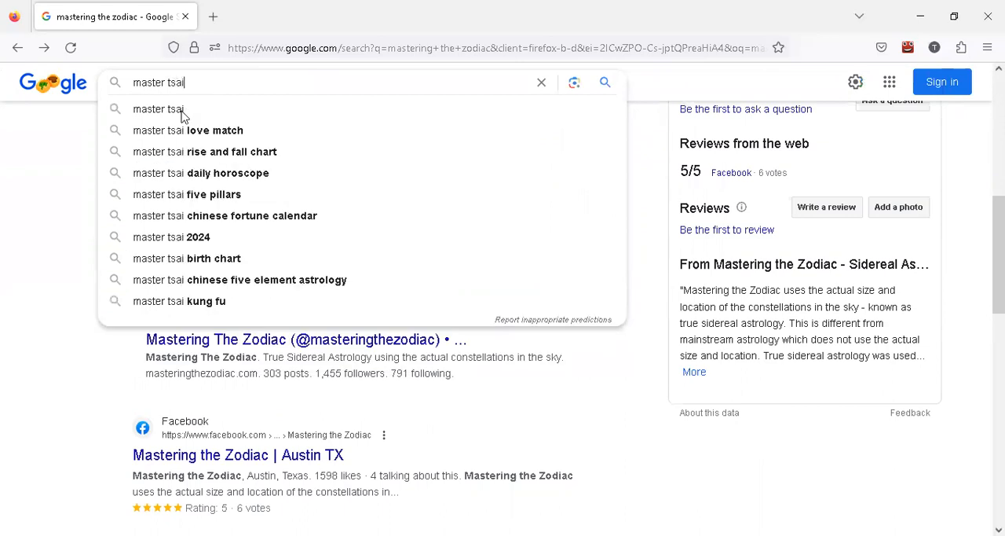
mouse_move(70, 280)
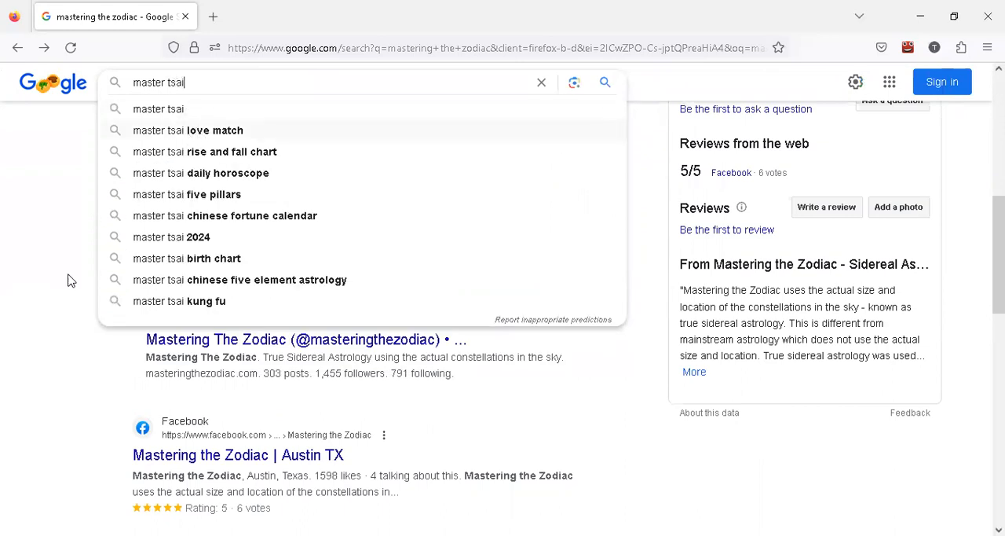
Step: Search 'master tsai love match' and open the Master Tsai's Fast Love Match result
click(215, 130)
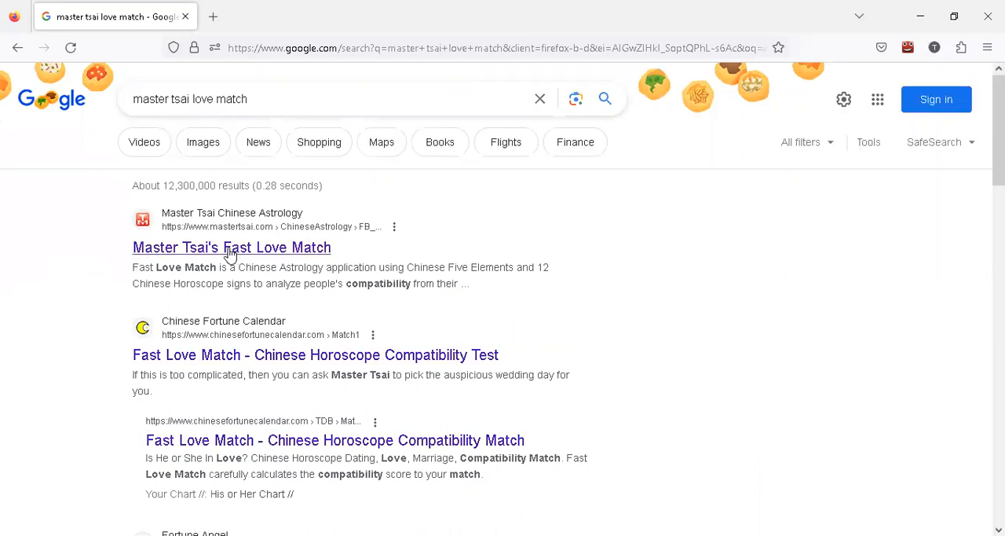
click(231, 246)
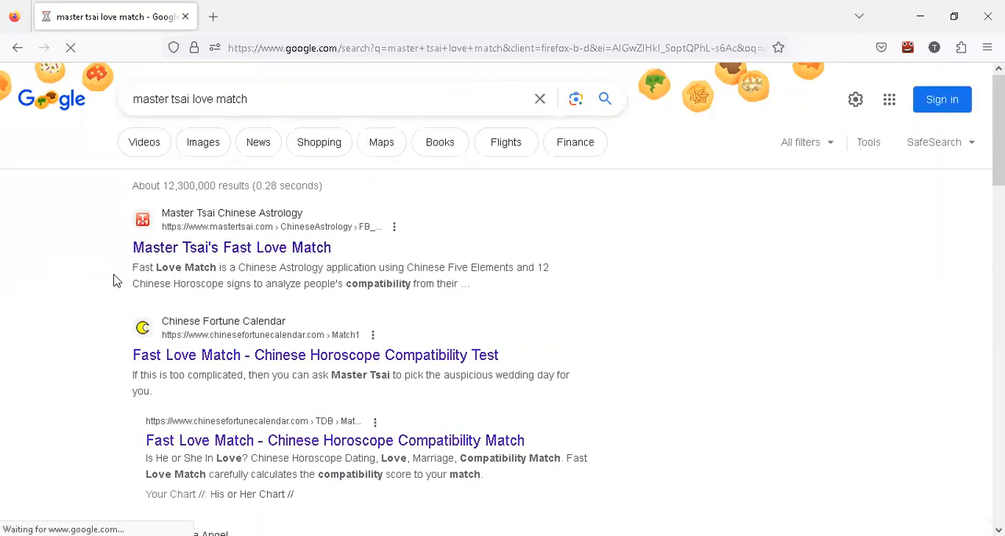
click(231, 246)
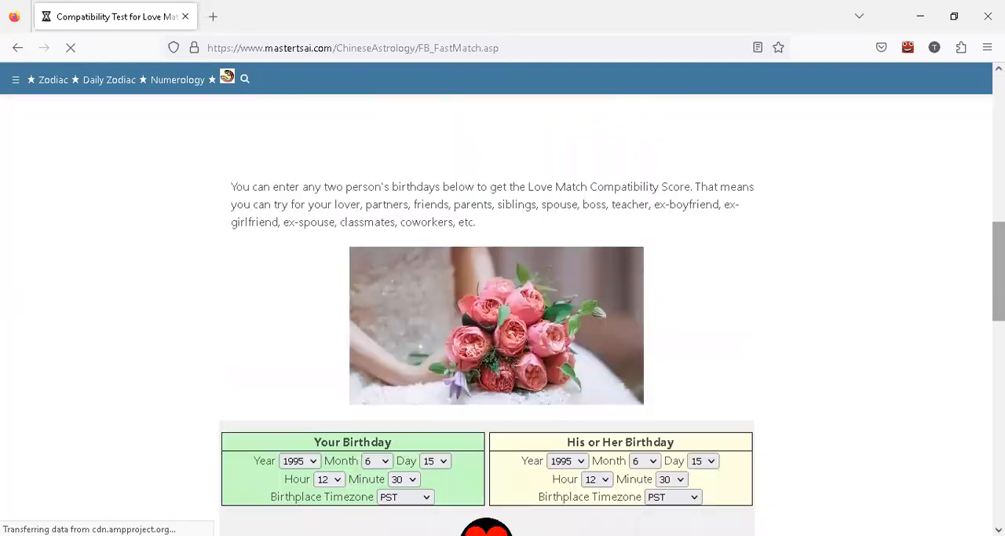
Step: Set Your Birthday to year 1942, month 7, day 13, 11:40, and submit
scroll(down, 3)
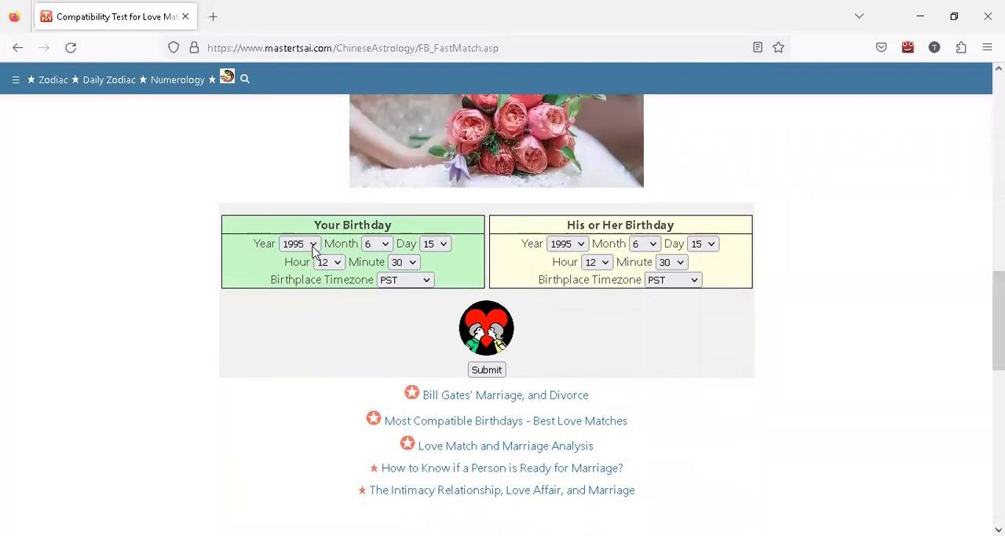
click(299, 244)
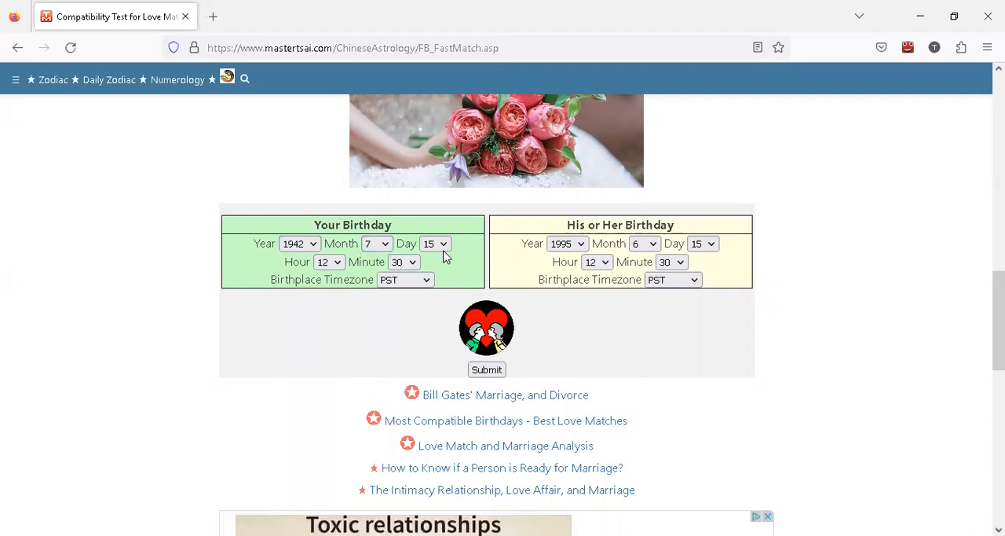
click(436, 243)
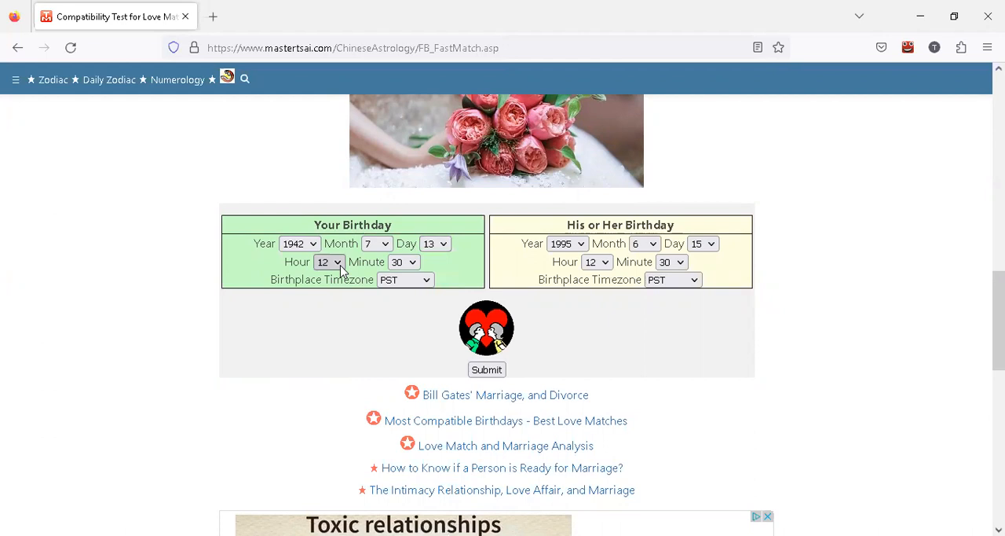
click(329, 261)
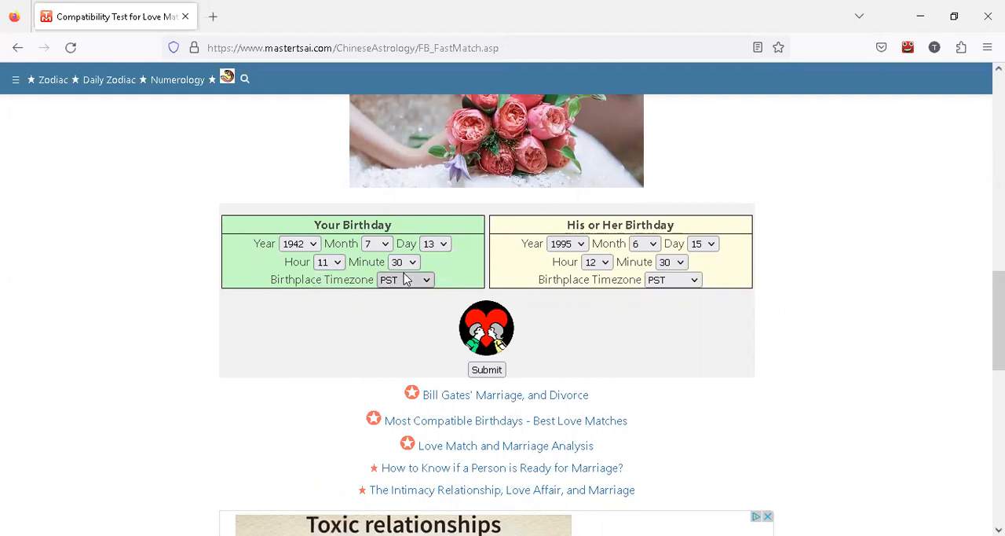
click(403, 262)
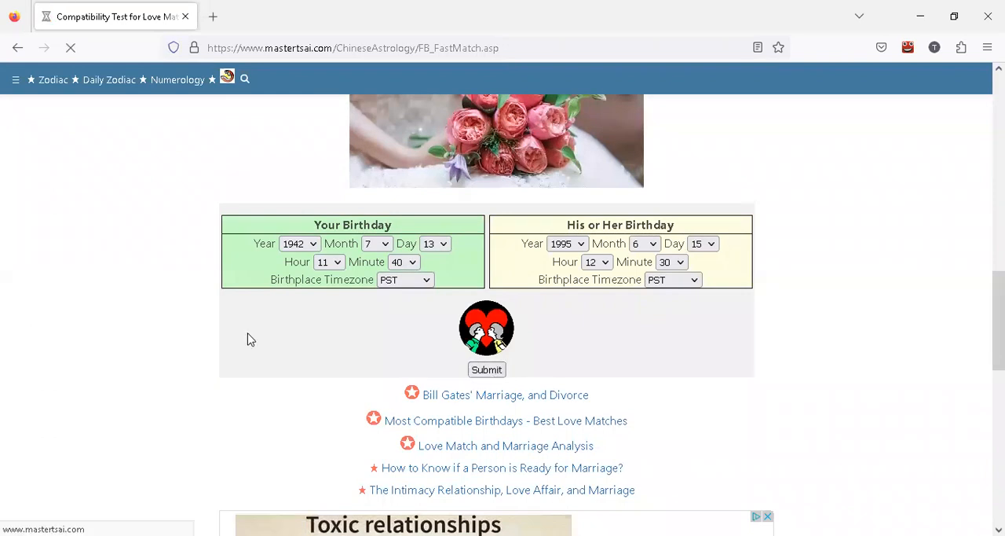
click(486, 369)
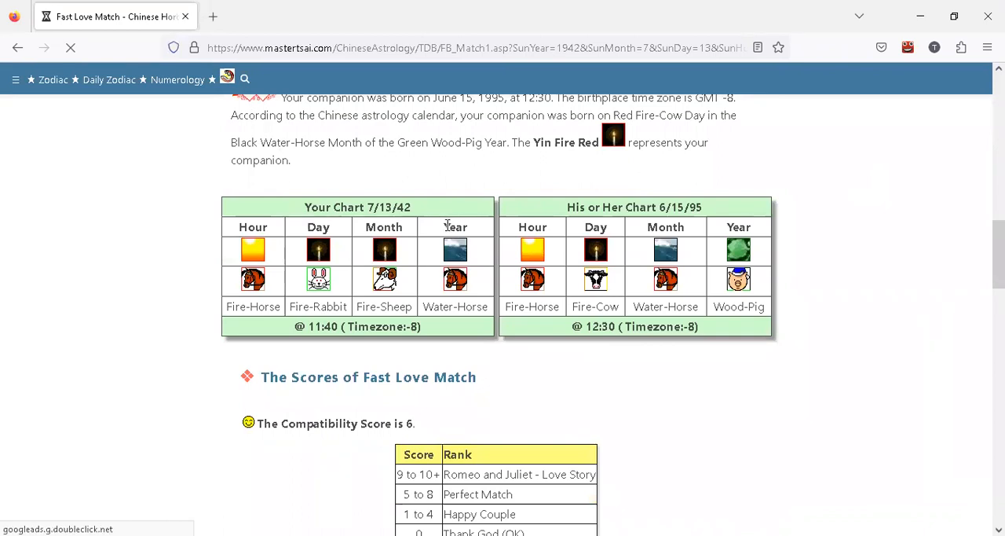
Step: Highlight the Year heading and the Rabbit day sign in the chart, then go back to the form
double_click(456, 227)
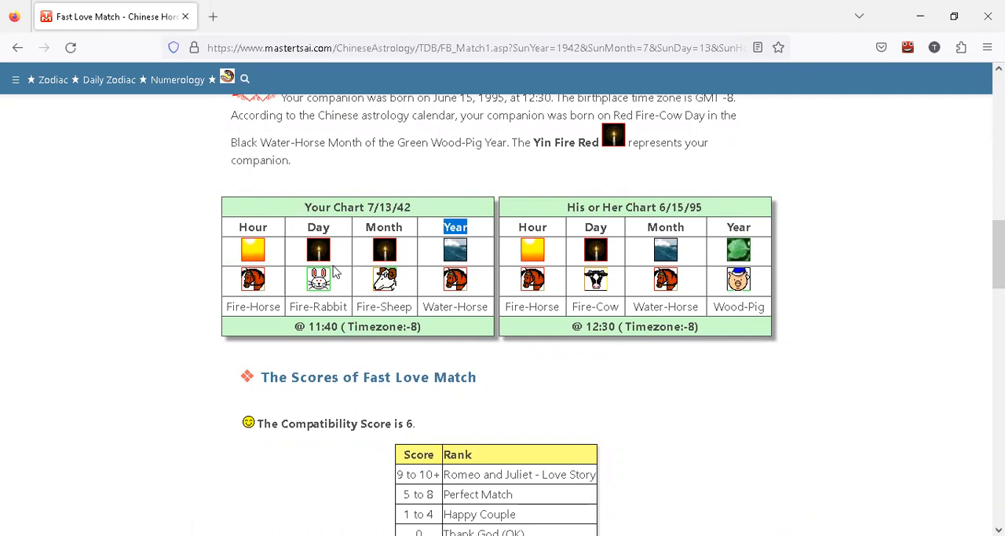
mouse_move(312, 300)
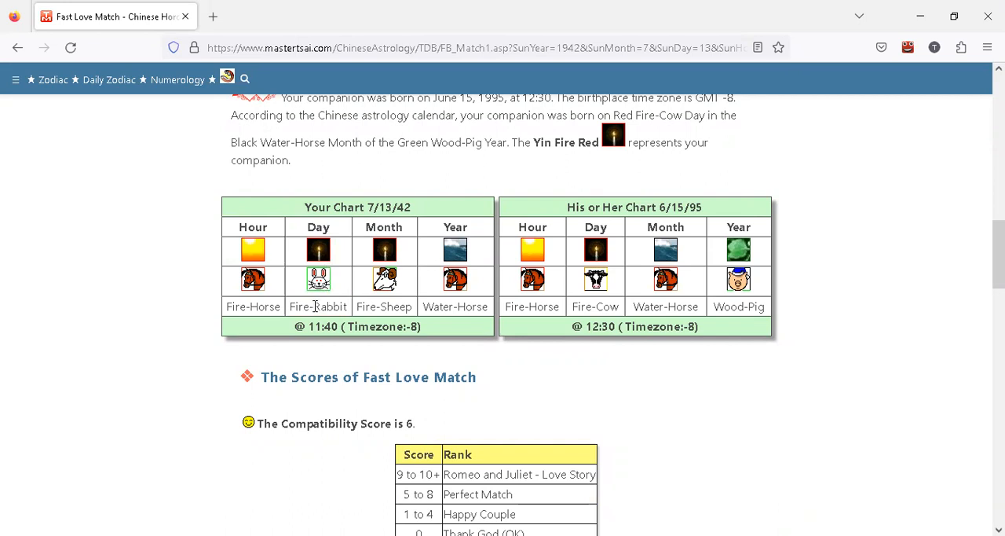
double_click(329, 307)
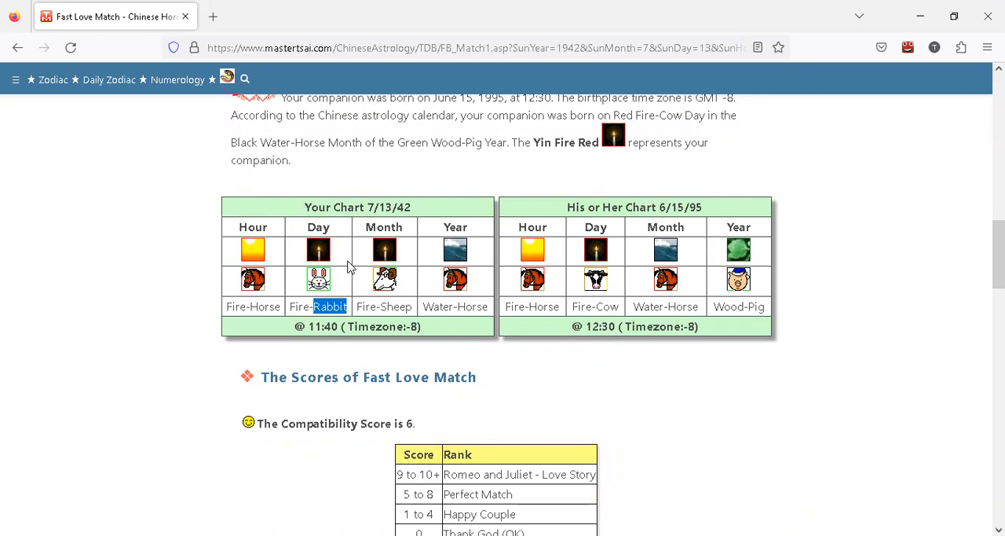
mouse_move(322, 286)
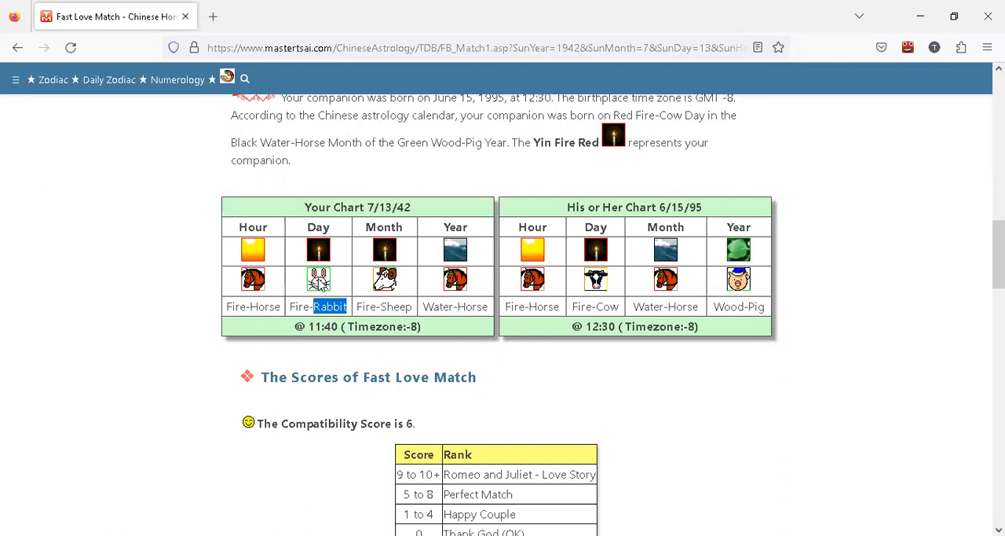
mouse_move(323, 286)
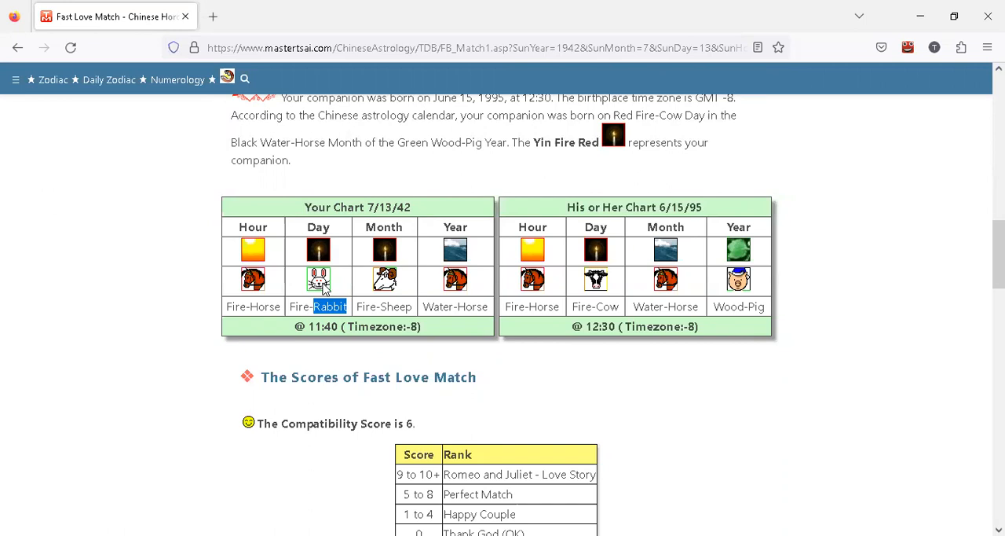
mouse_move(309, 109)
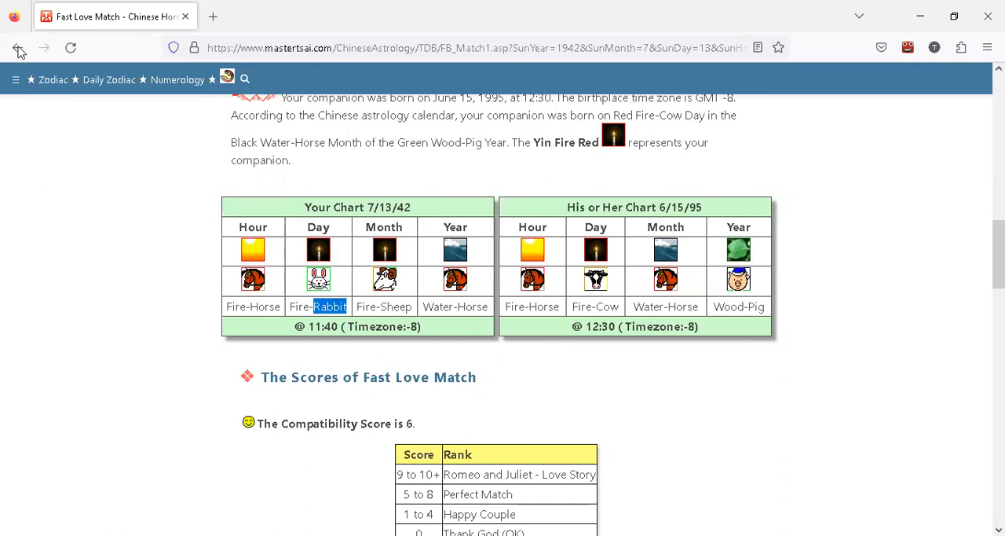
click(19, 48)
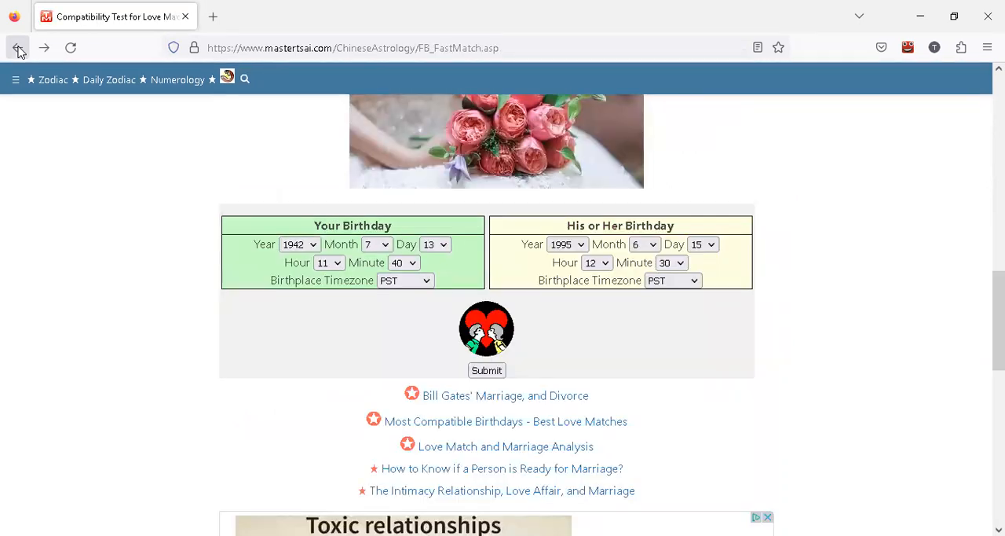
Step: Go back to Google and replace the query with 'primal astrology' via its suggestion
click(18, 48)
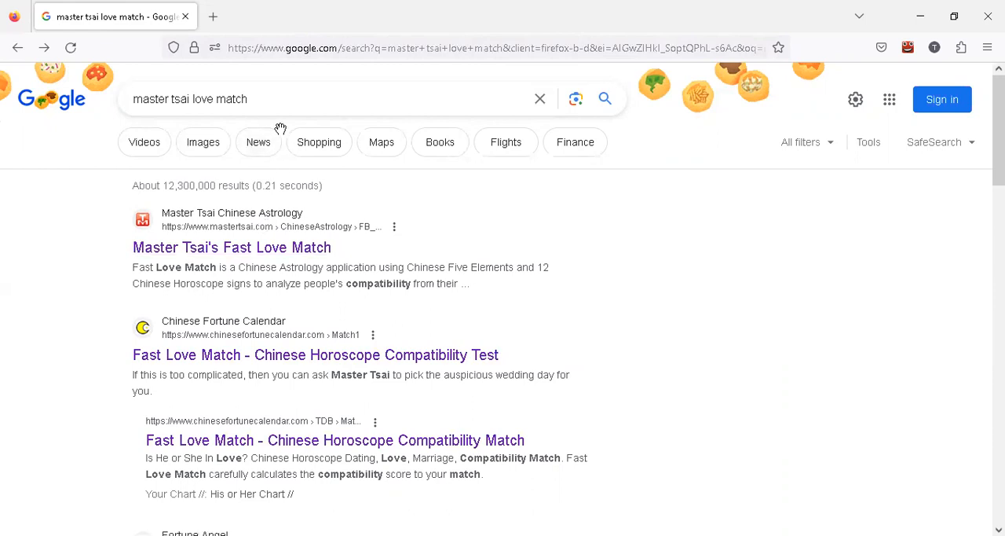
mouse_move(266, 175)
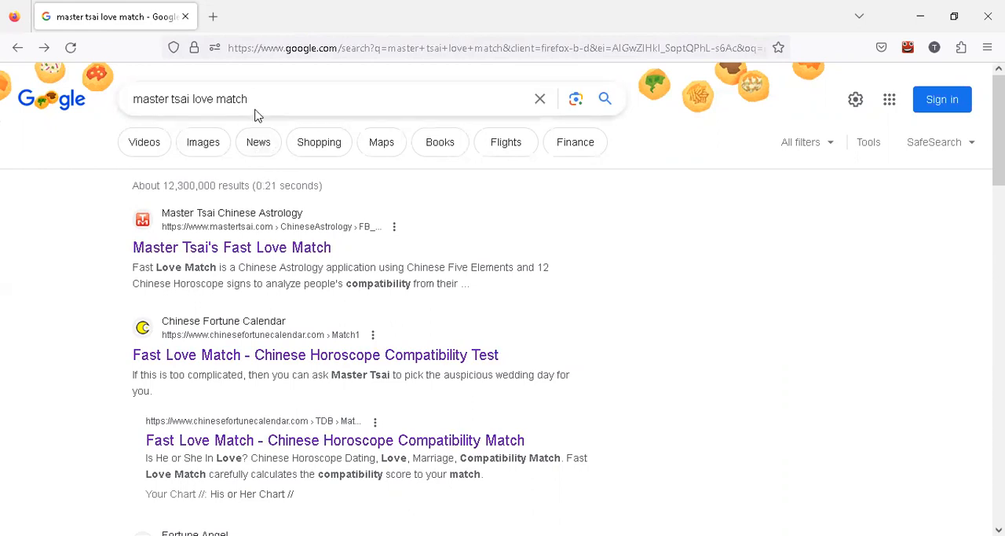
click(188, 98)
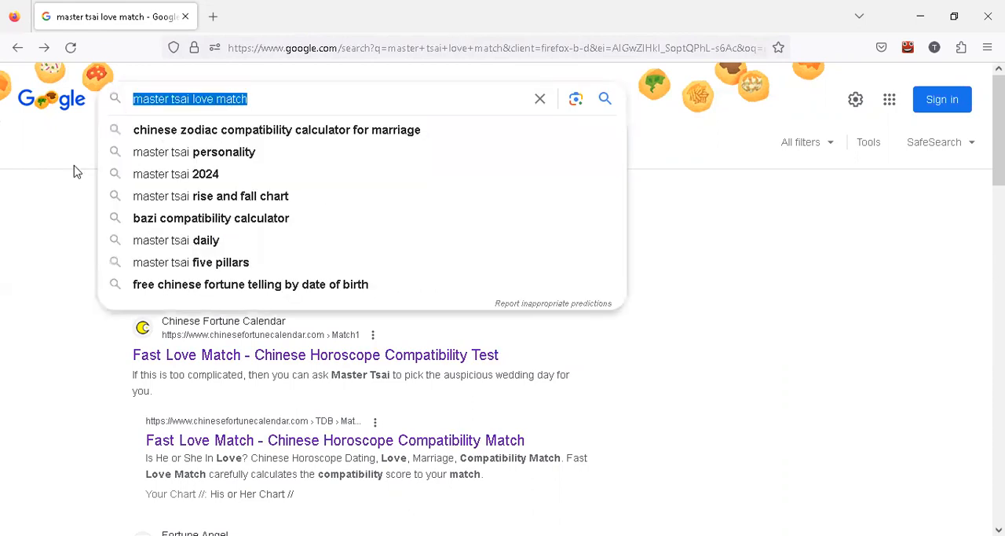
text(primal spi)
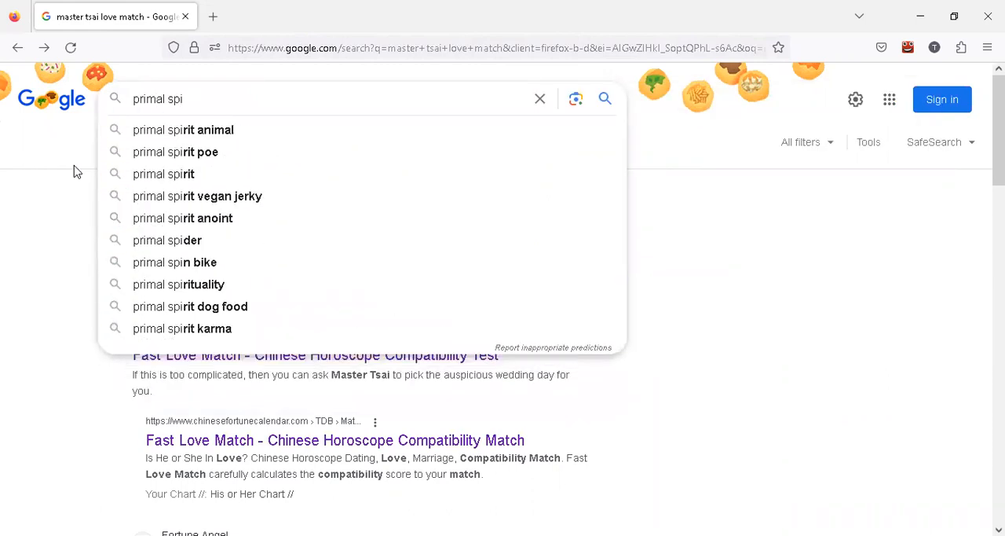
text(l)
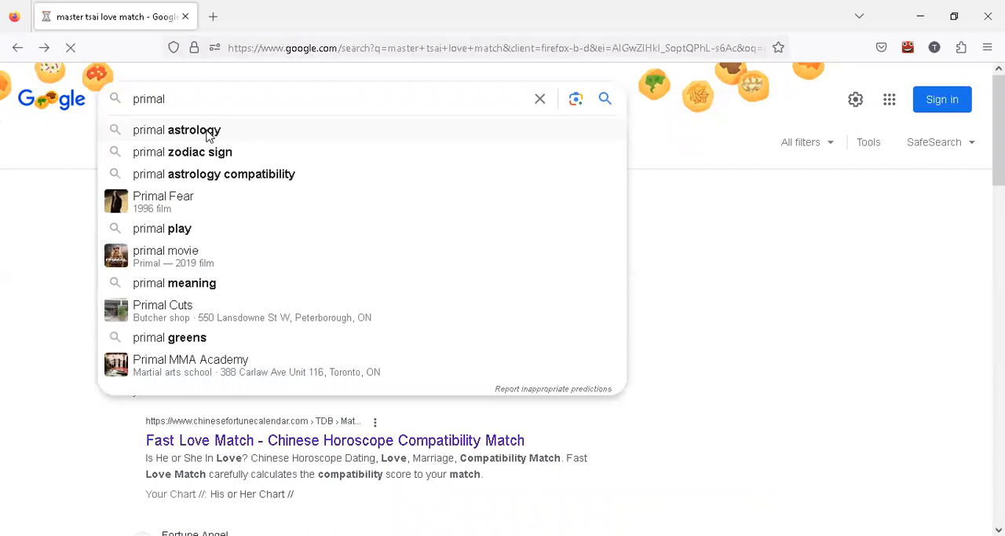
click(194, 130)
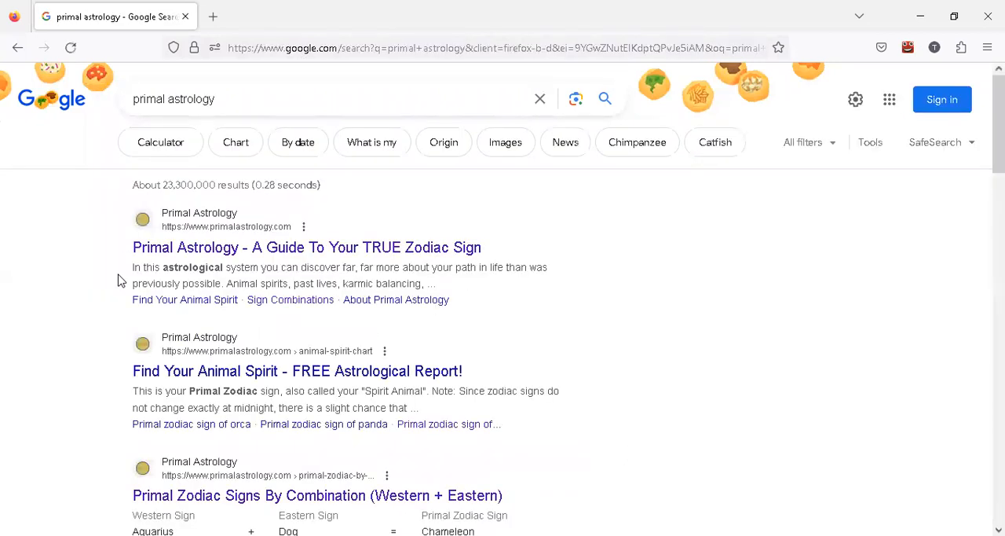
Step: Open Primal Zodiac Signs By Combination, scroll to Gemini, and select Gemini + Rabbit = Toucan
click(317, 495)
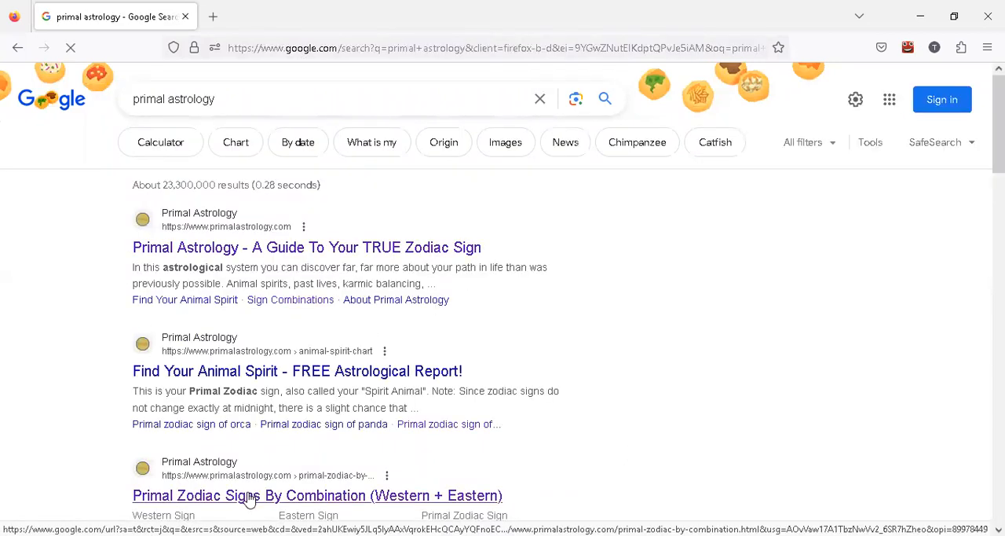
click(317, 495)
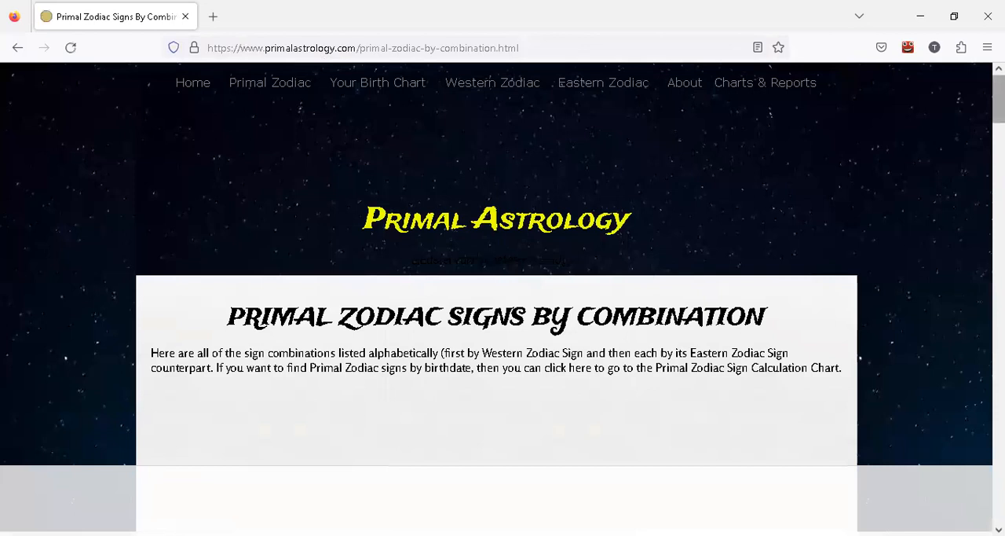
scroll(down, 3)
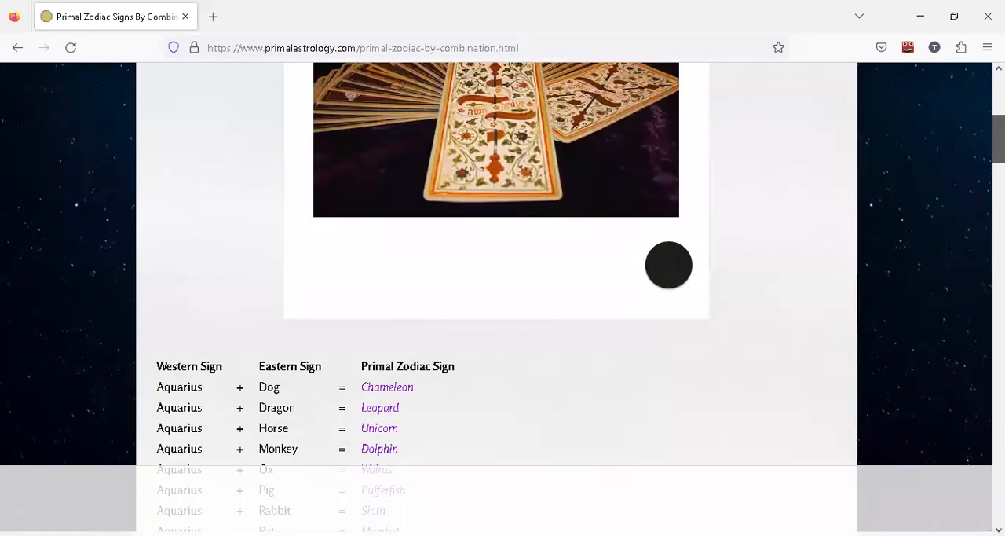
scroll(down, 3)
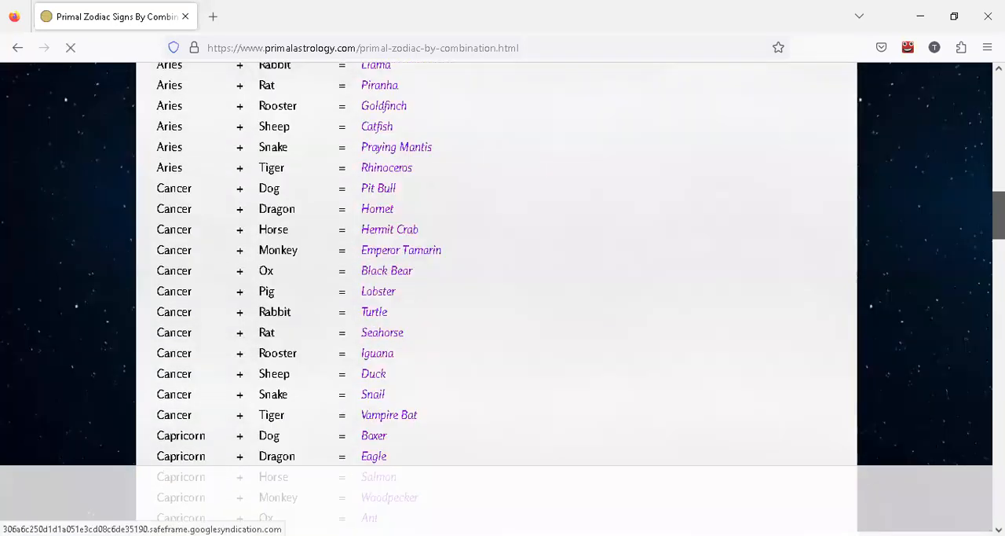
scroll(down, 3)
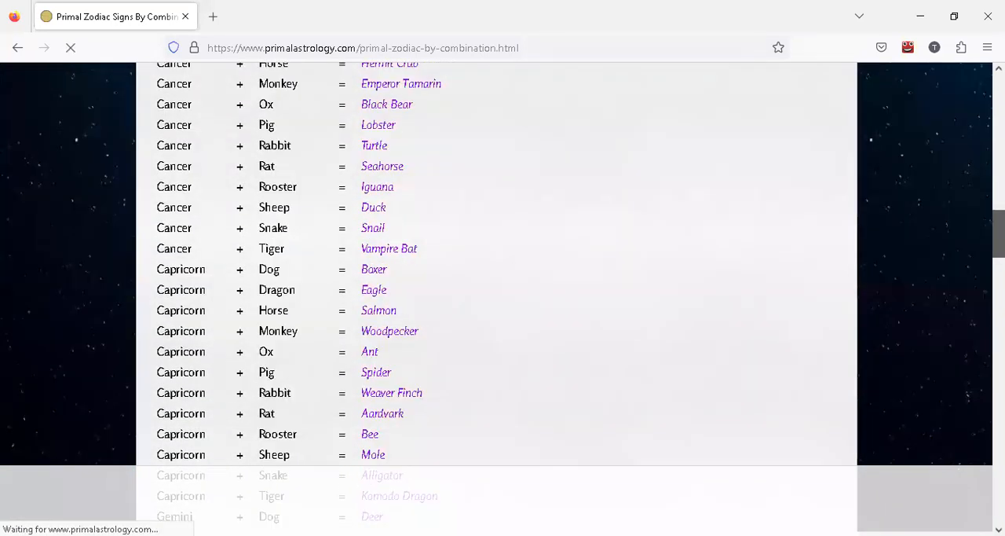
scroll(down, 3)
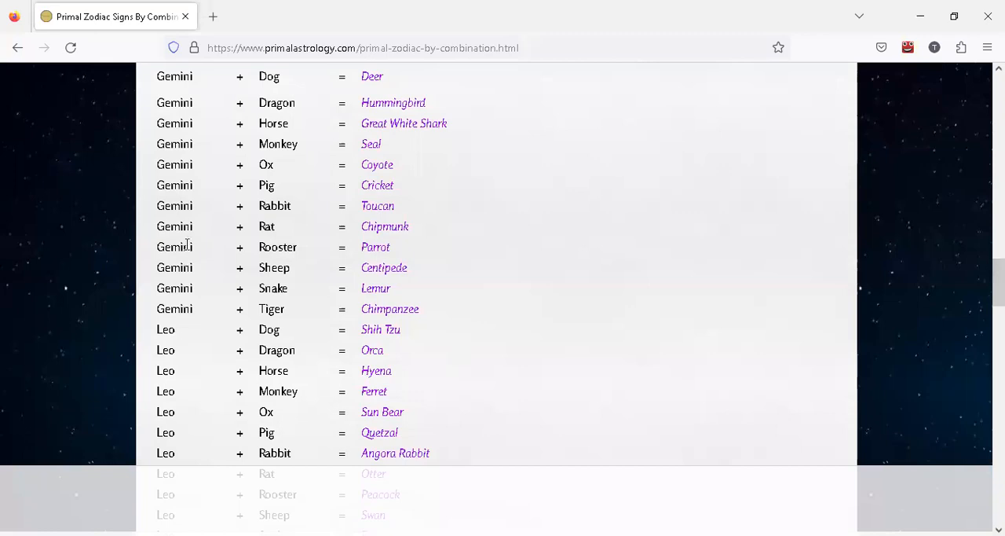
double_click(173, 205)
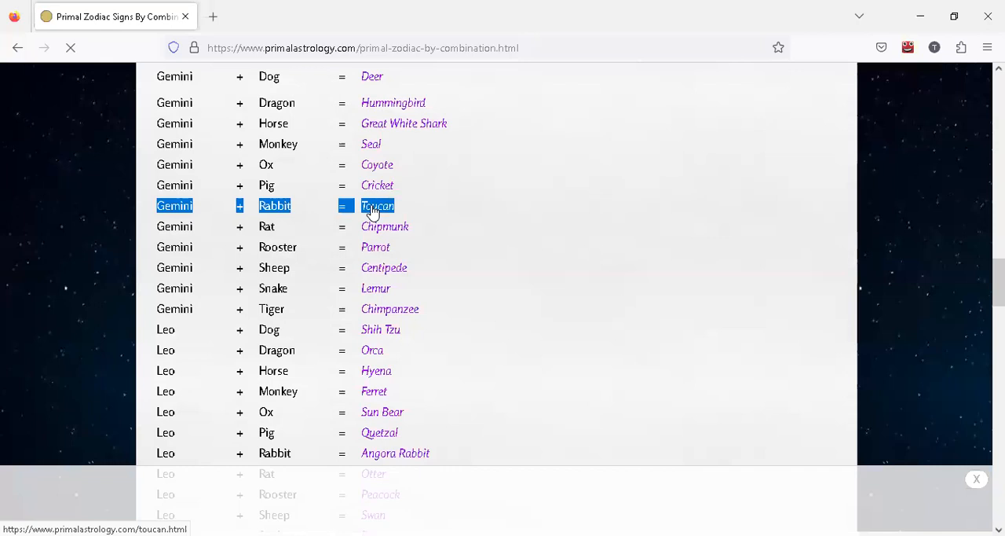
mouse_move(292, 224)
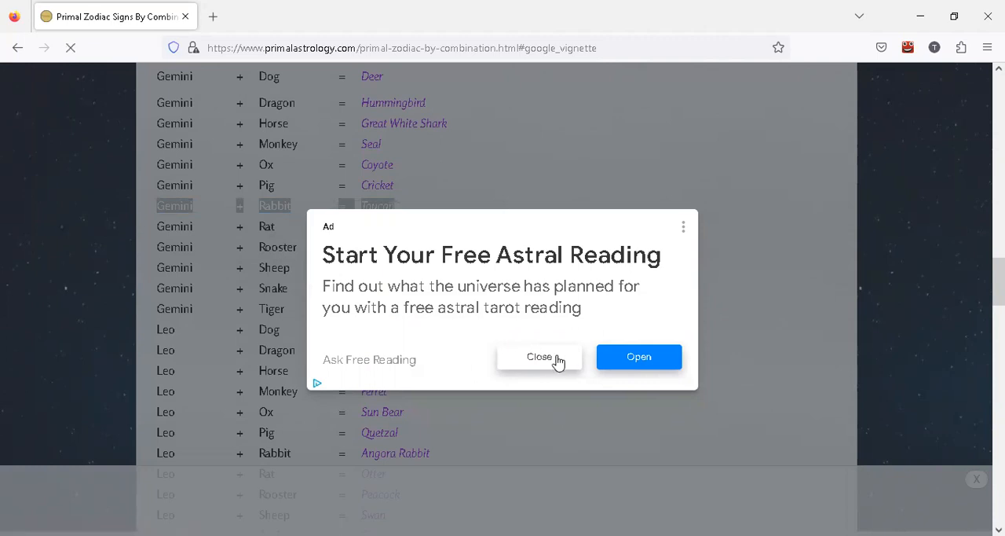
mouse_move(238, 291)
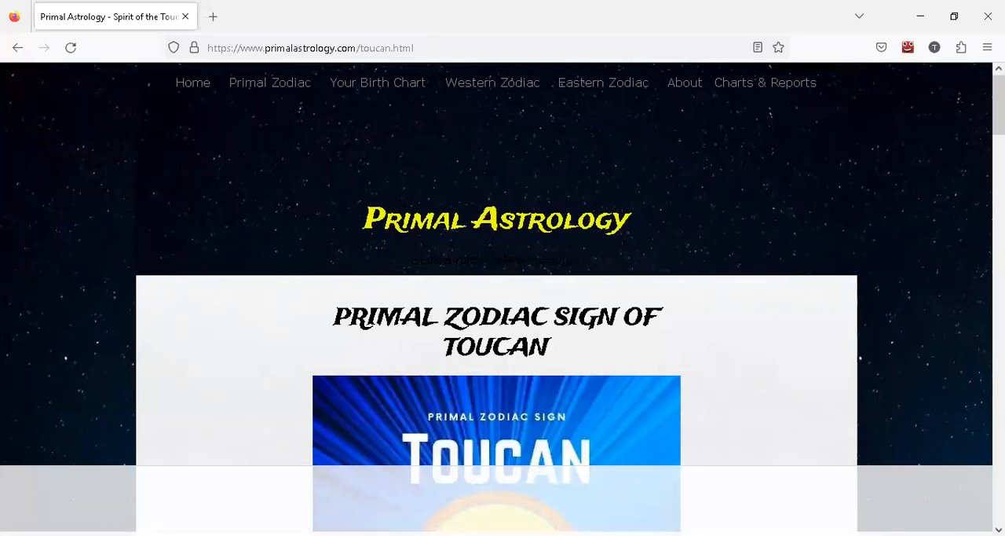
Step: Scroll to the Toucan description and highlight the sentence about loving being around people
scroll(down, 3)
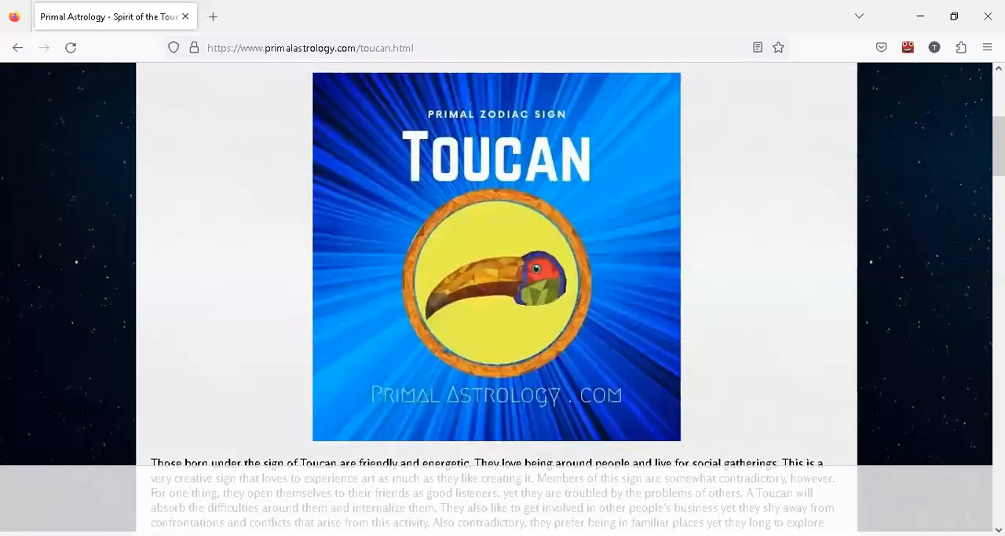
scroll(down, 3)
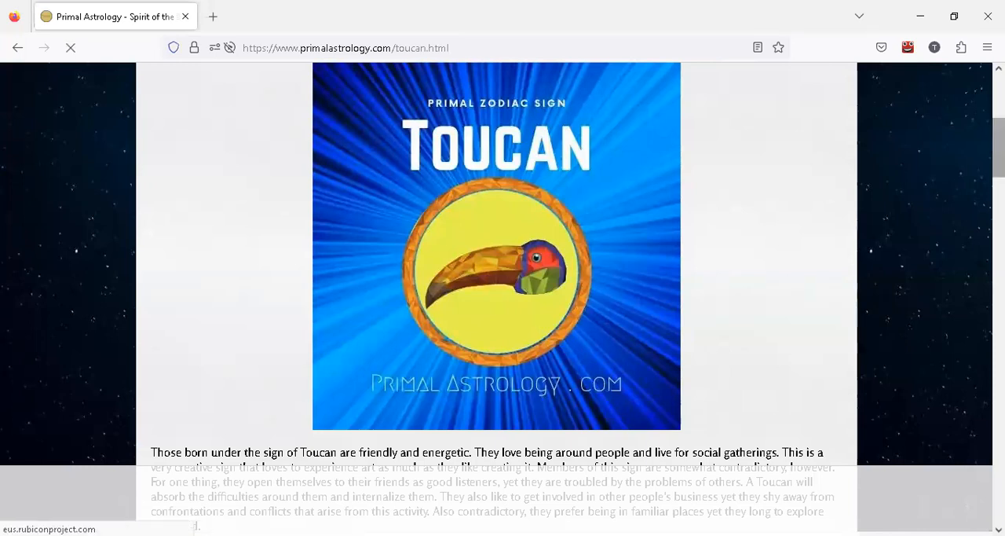
scroll(down, 3)
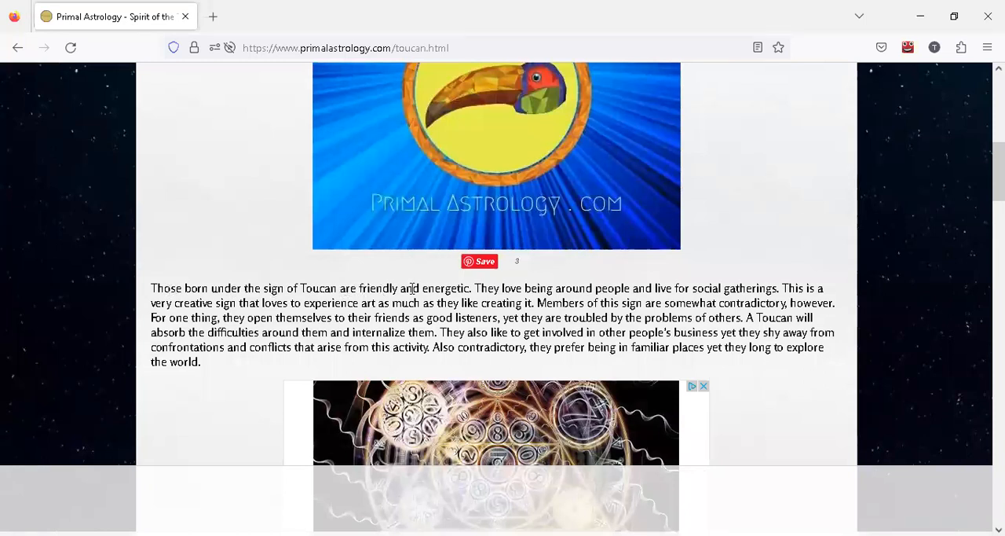
drag(361, 288, 471, 287)
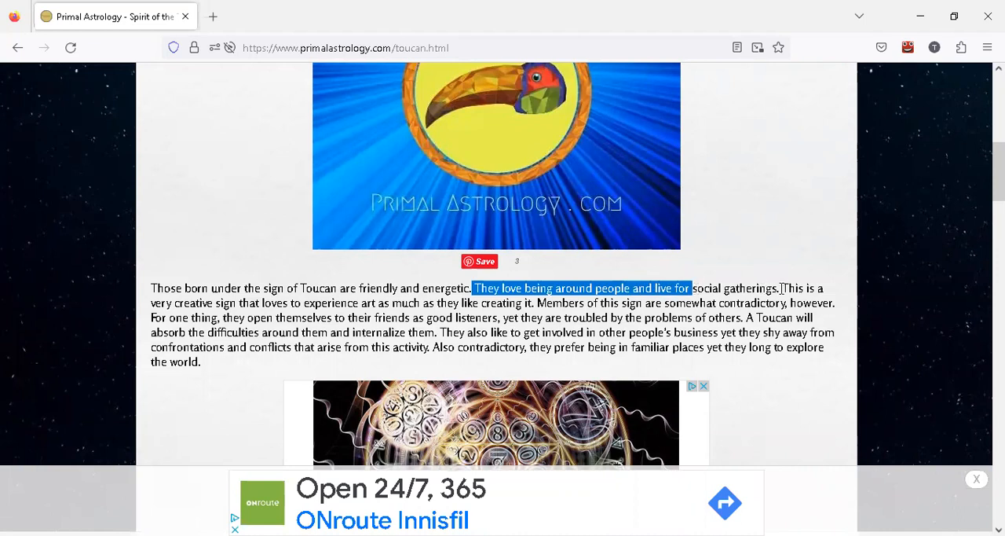
click(90, 359)
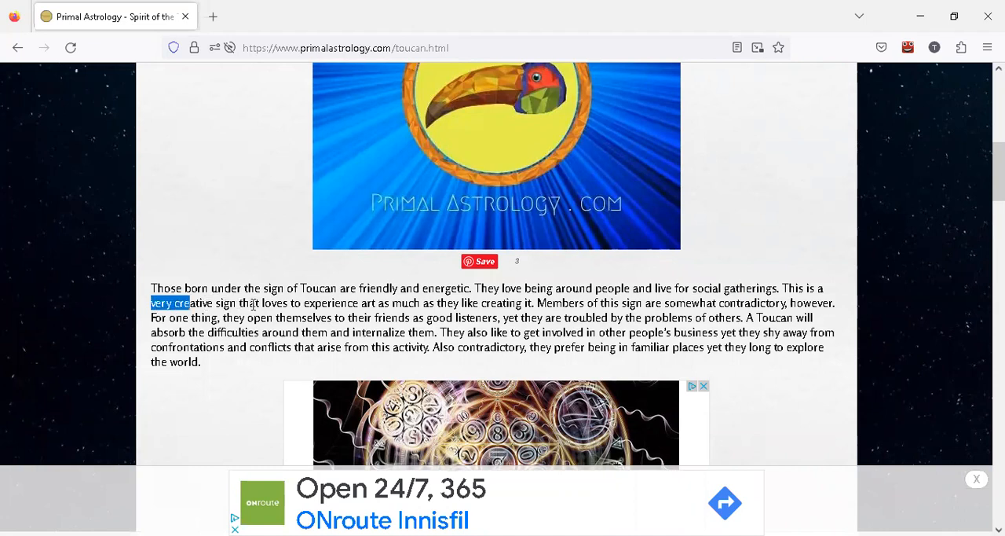
Step: Highlight and clear the phrases about experiencing art and creating it
drag(185, 303, 240, 303)
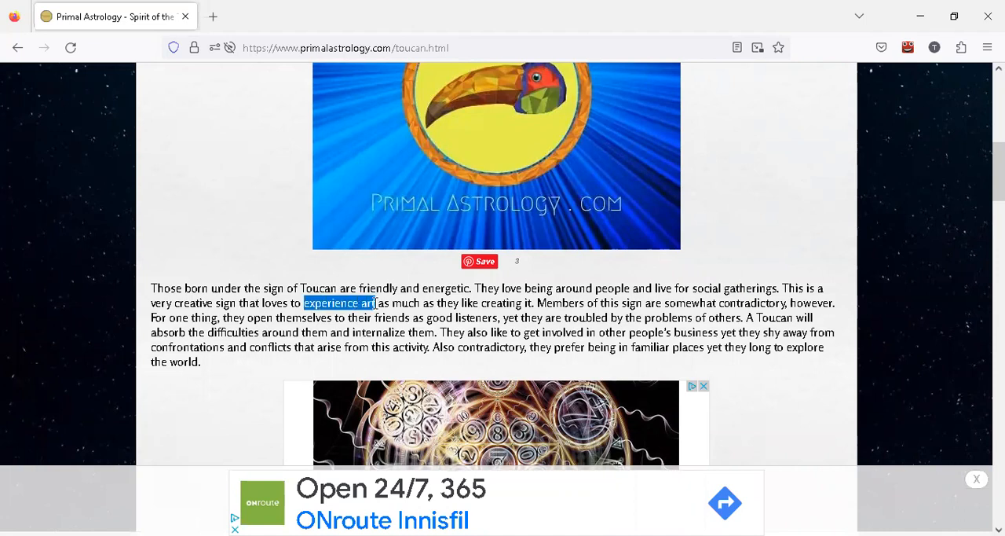
drag(302, 303, 389, 303)
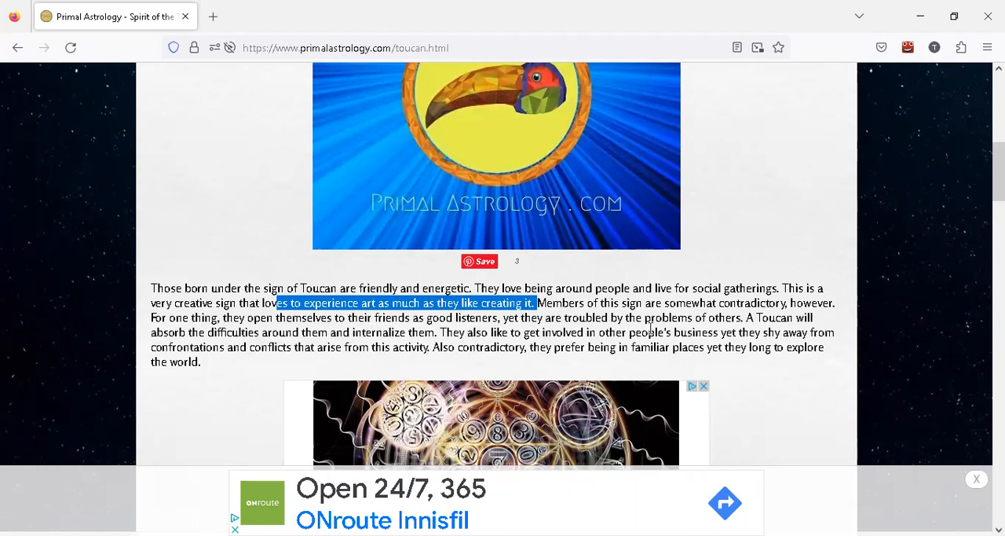
mouse_move(274, 388)
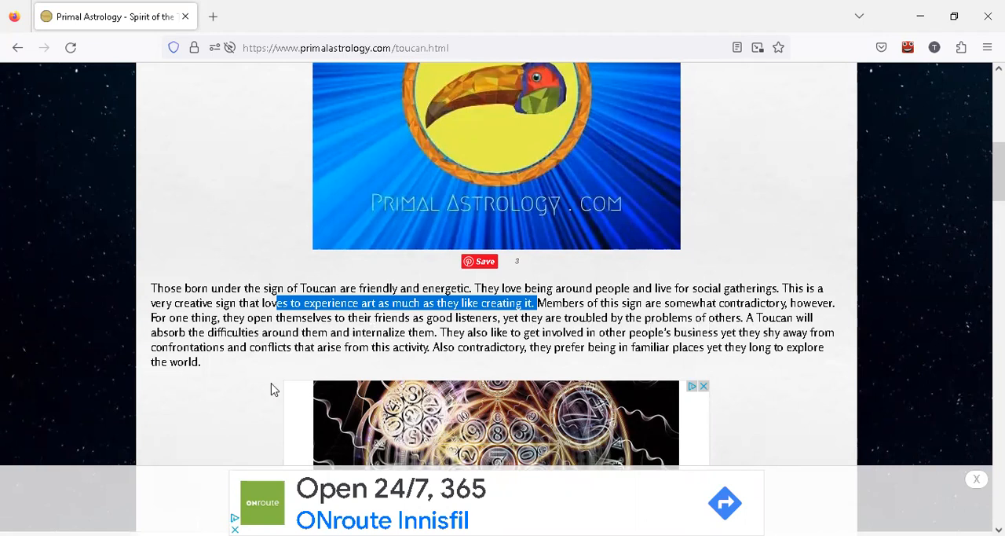
mouse_move(300, 361)
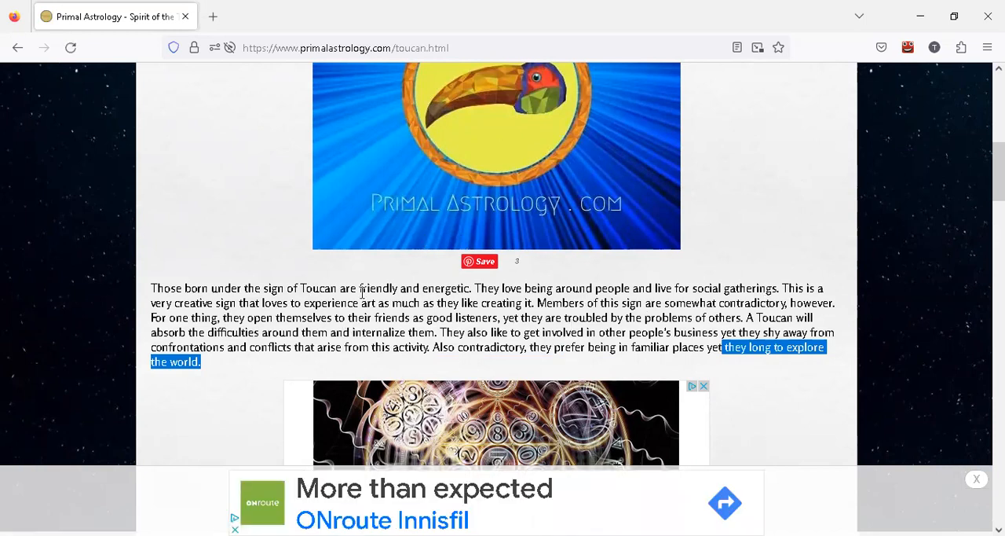
click(306, 303)
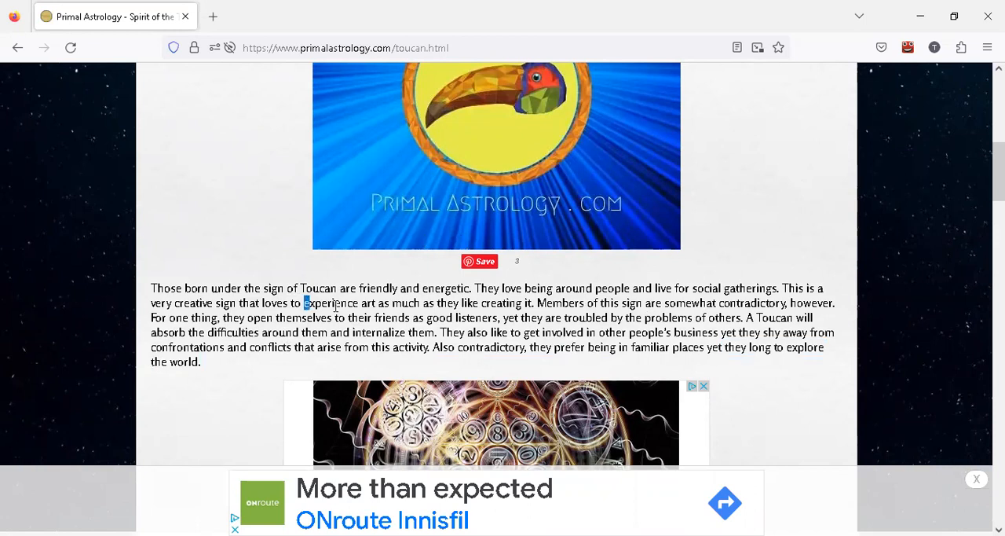
drag(304, 303, 401, 303)
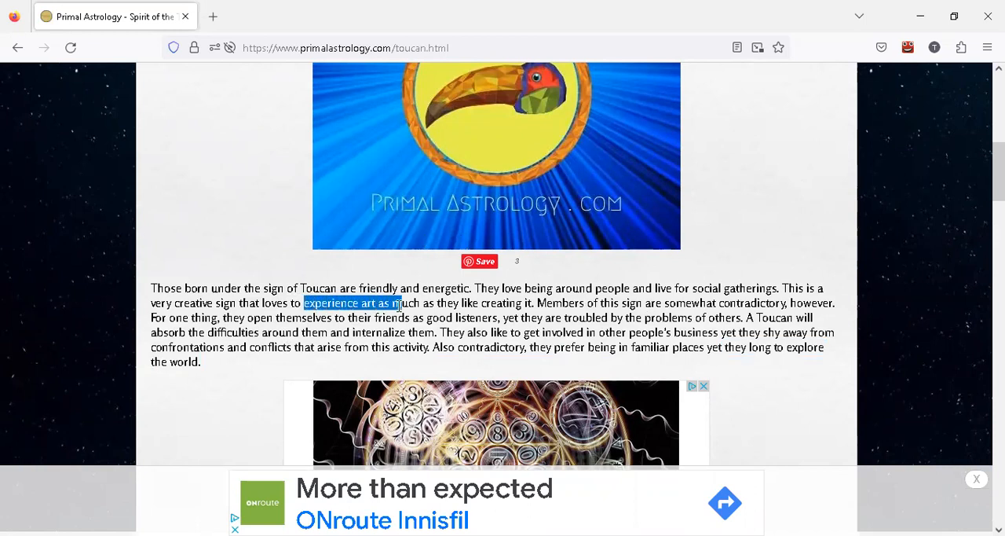
click(459, 304)
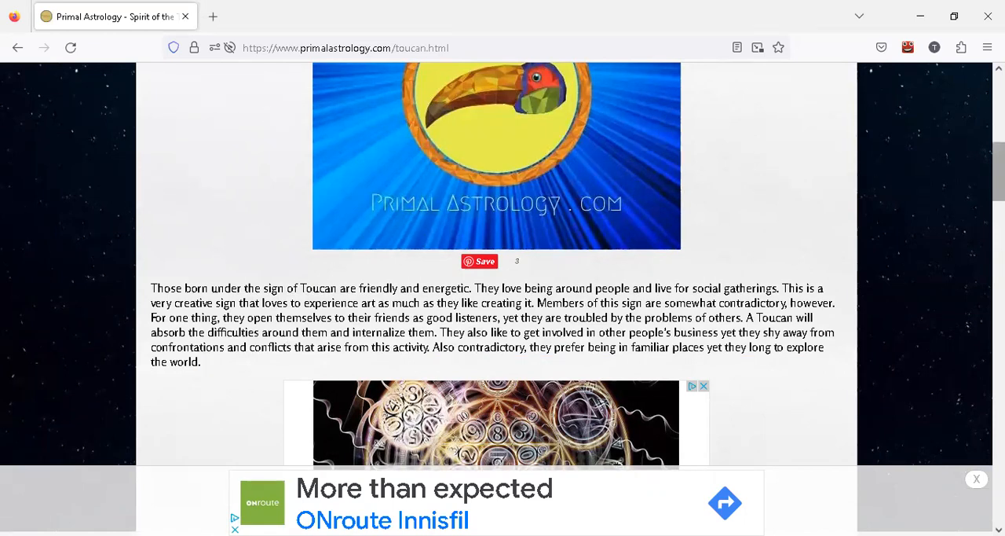
Step: Scroll past the tarot ad and highlight the sentence about loving other cultures and languages
scroll(down, 3)
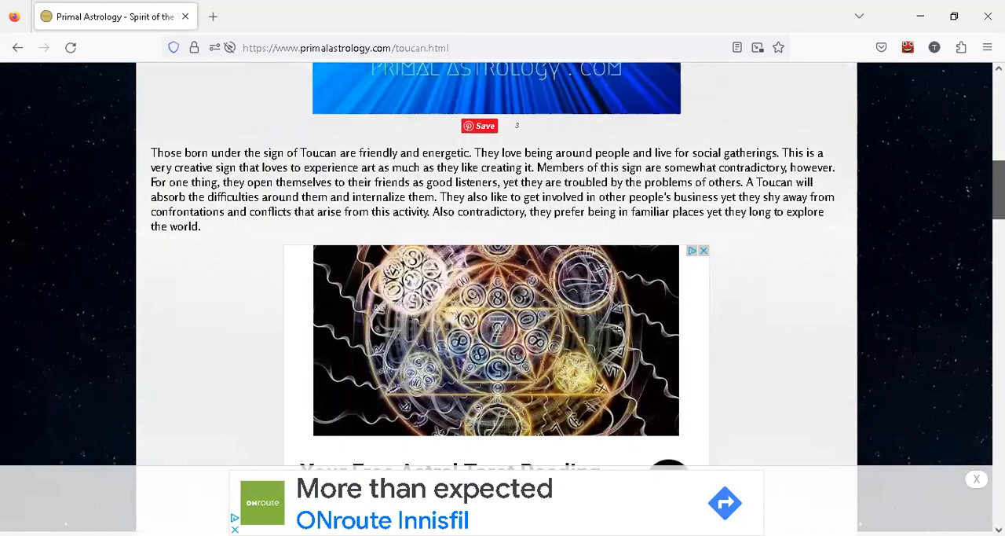
scroll(down, 3)
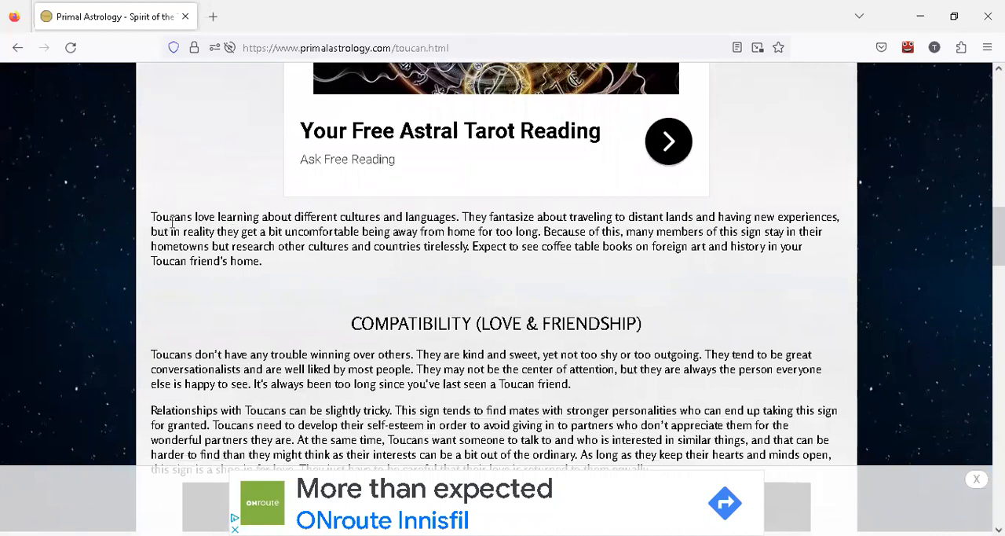
drag(150, 217, 302, 217)
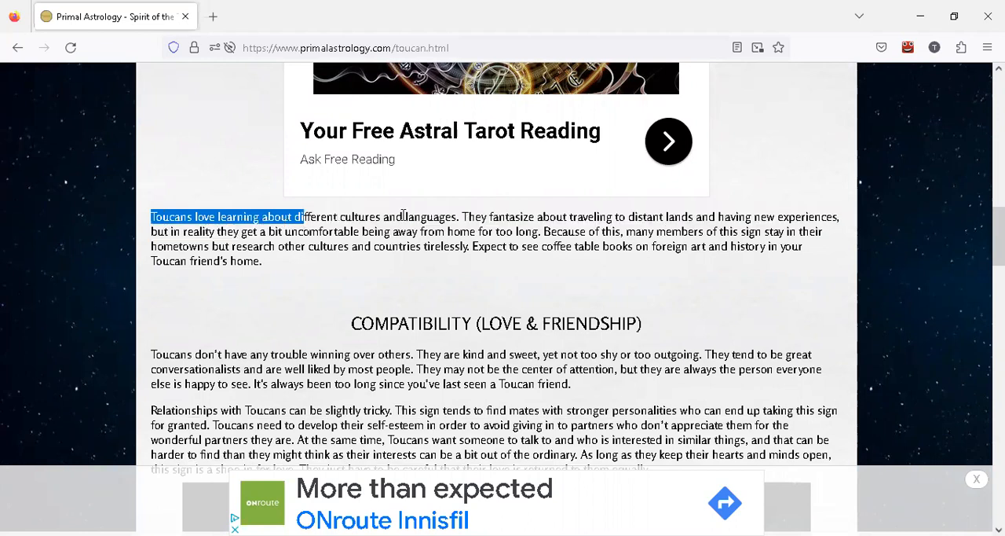
drag(301, 217, 457, 217)
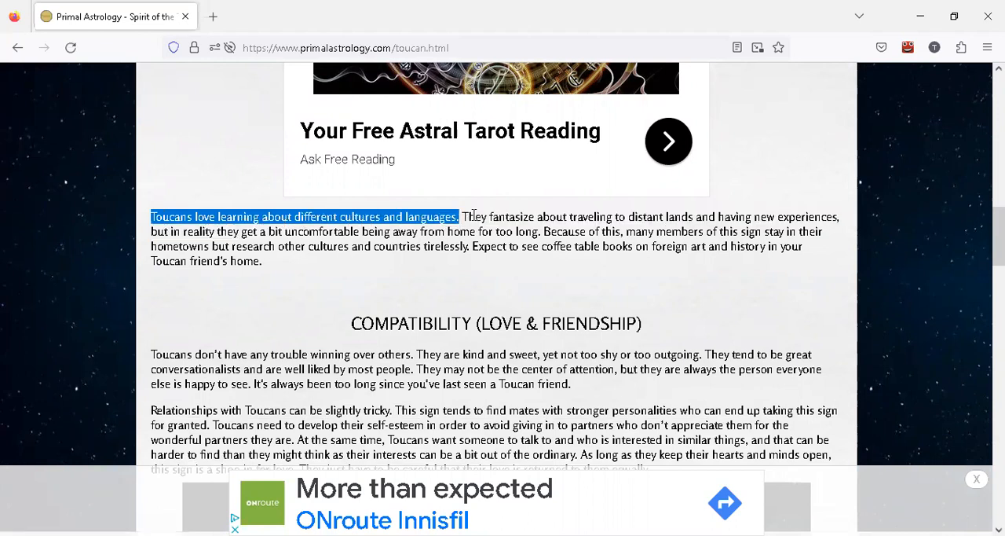
click(511, 231)
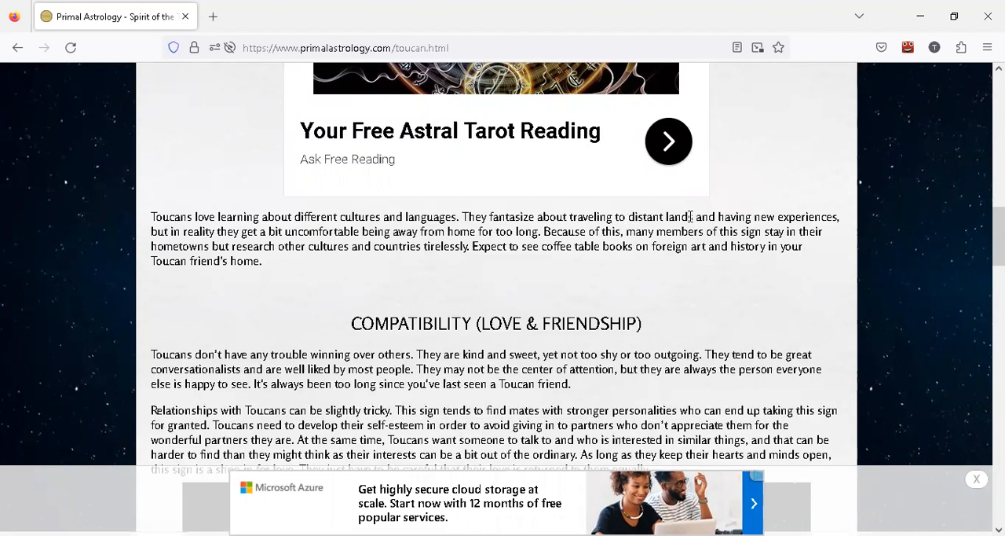
drag(690, 216, 615, 231)
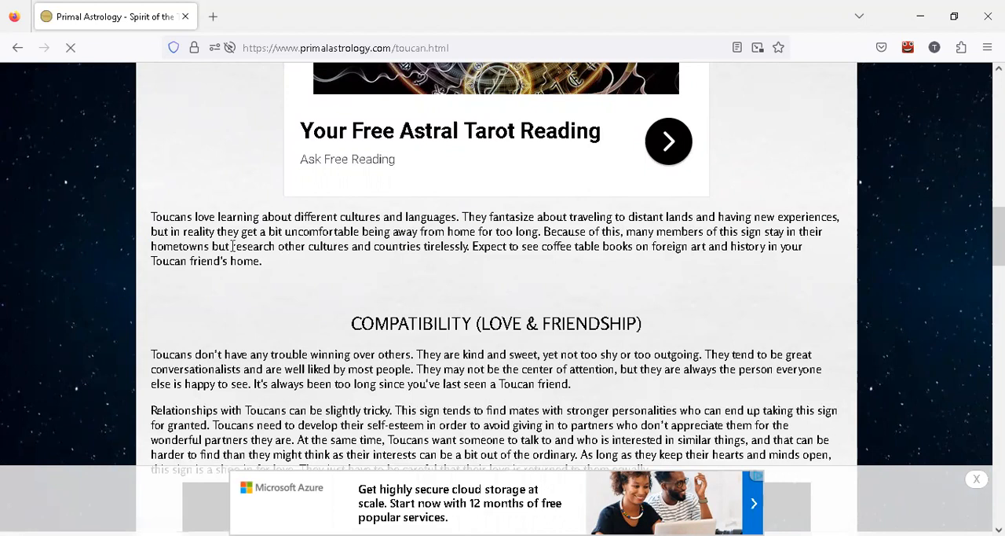
Step: Highlight the phrases about researching other cultures and collecting foreign coffee table art books
drag(233, 246, 363, 245)
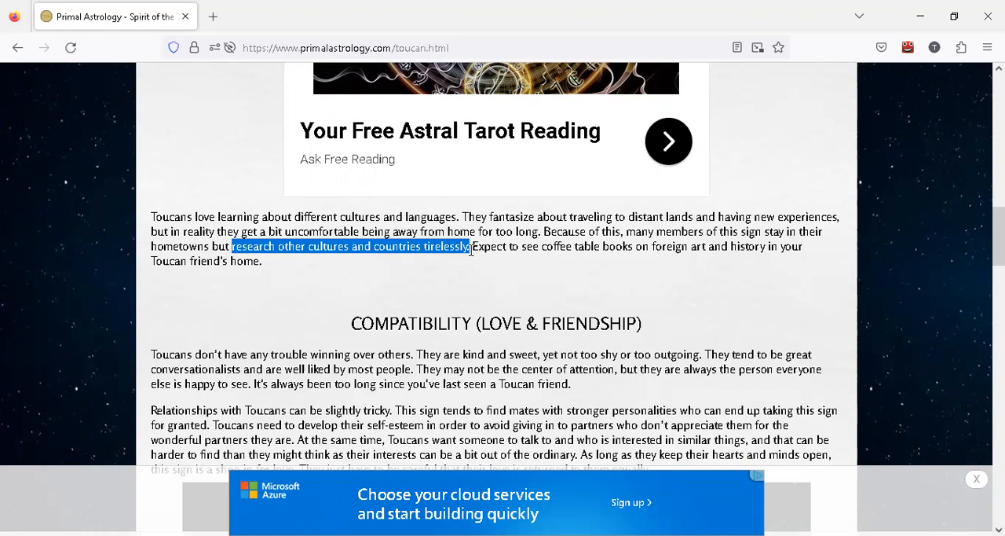
click(471, 246)
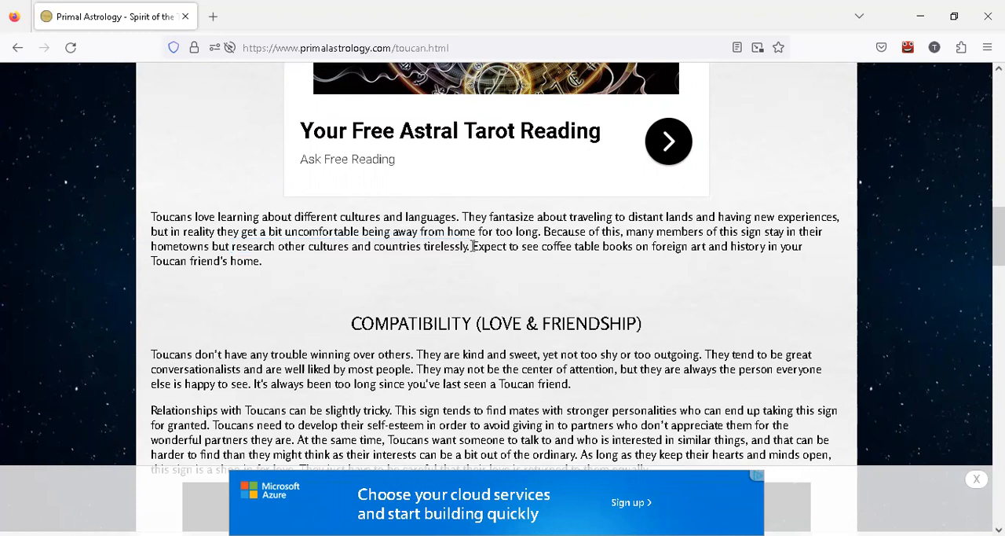
double_click(505, 246)
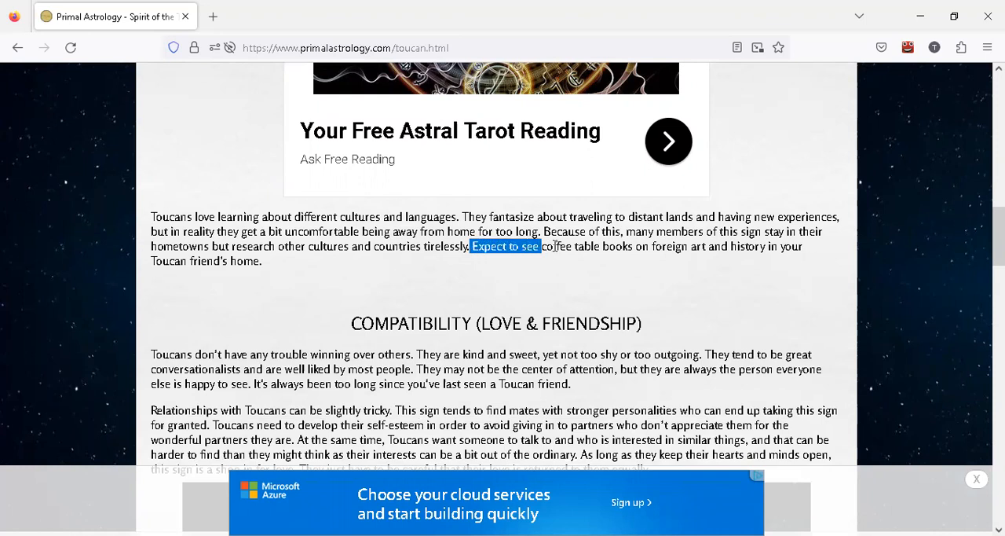
drag(539, 245, 715, 246)
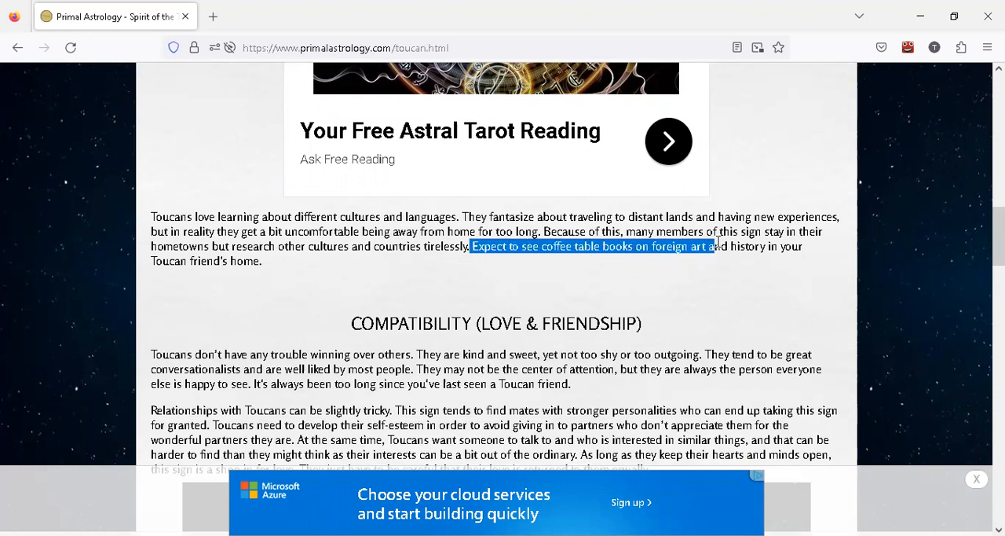
drag(710, 246, 259, 260)
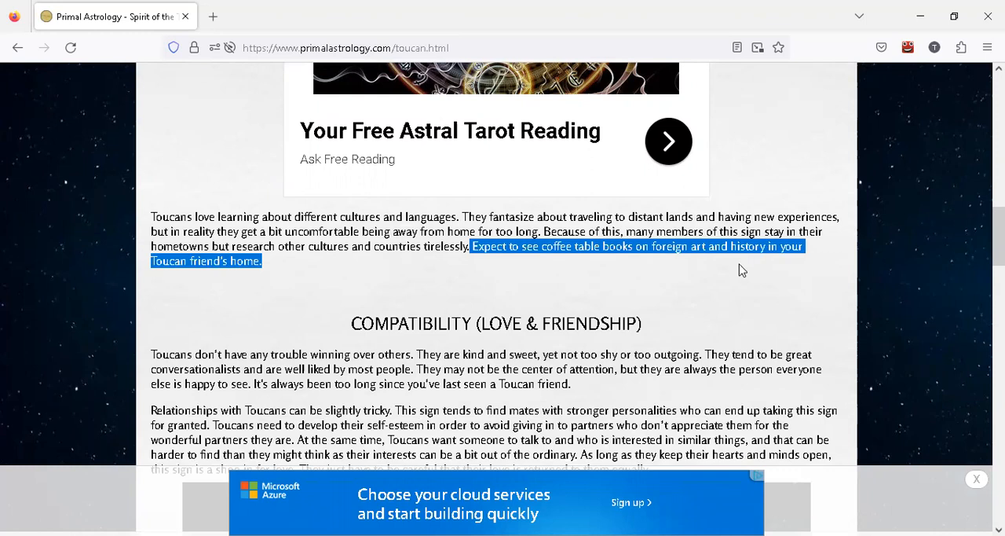
mouse_move(663, 263)
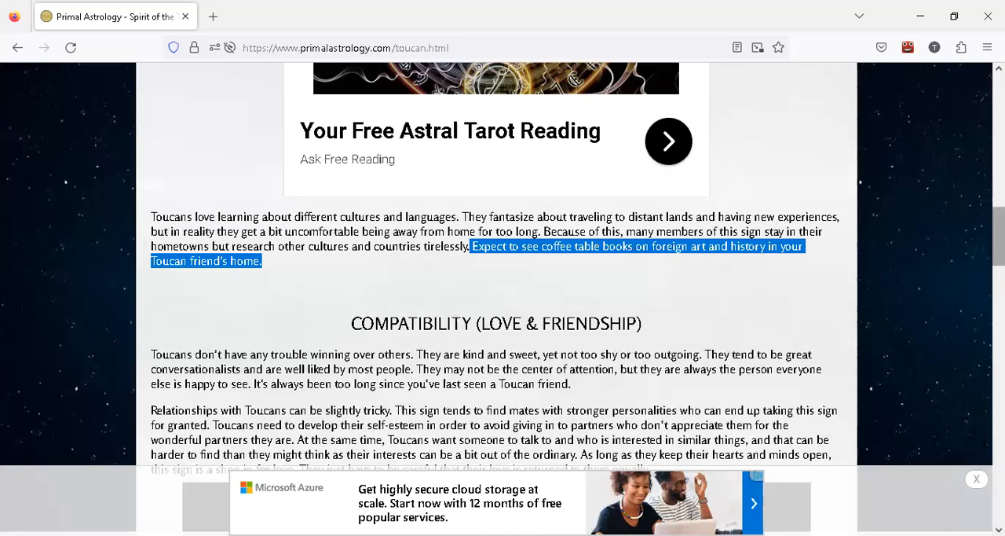
Step: Scroll through Careers & Goals, highlighting 'illustrators', down to the Famous Toucans list
scroll(down, 3)
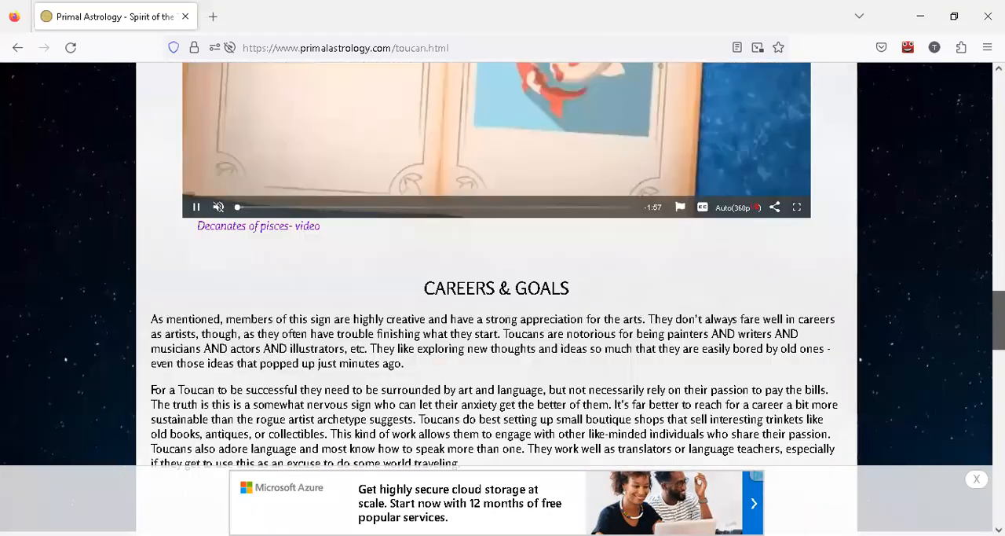
scroll(down, 3)
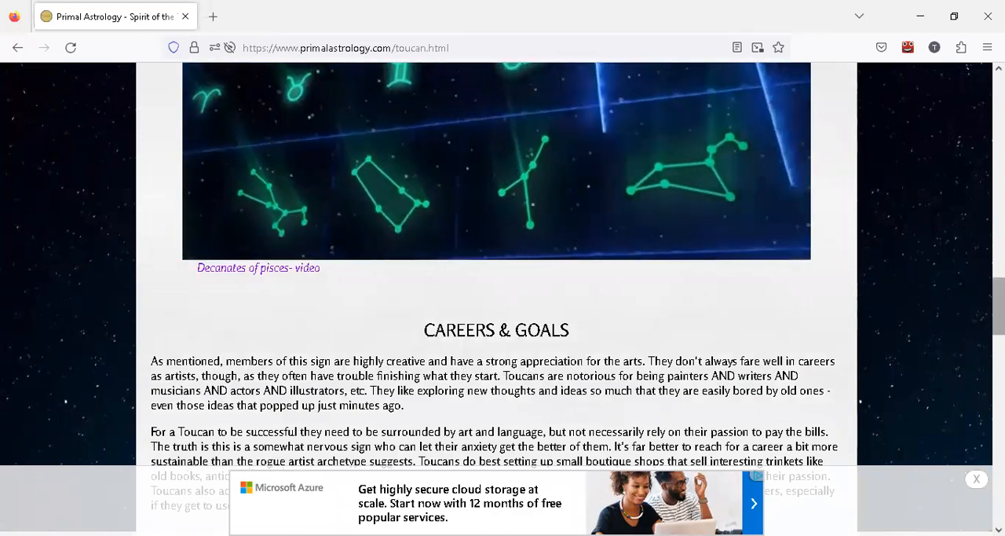
scroll(down, 3)
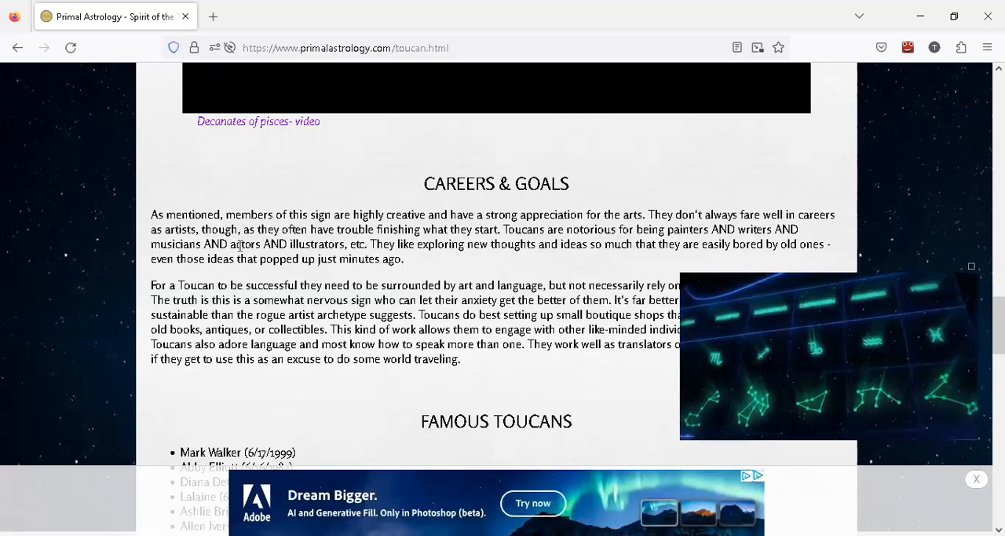
double_click(244, 243)
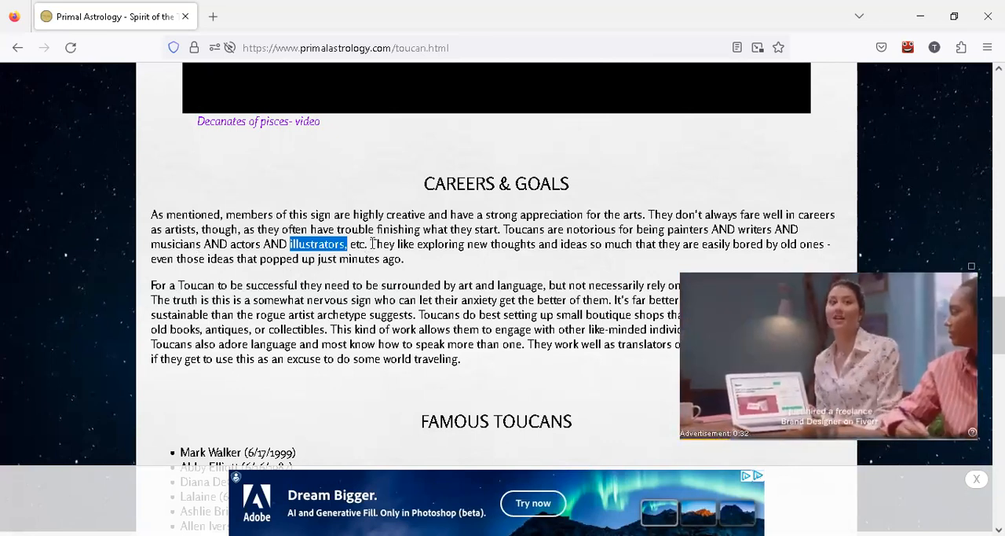
drag(370, 243, 424, 259)
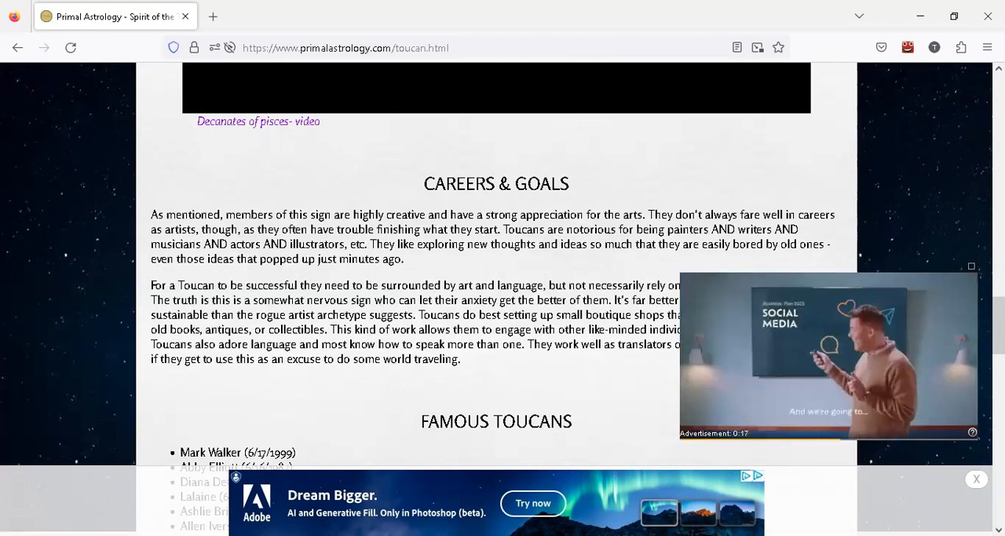
scroll(down, 3)
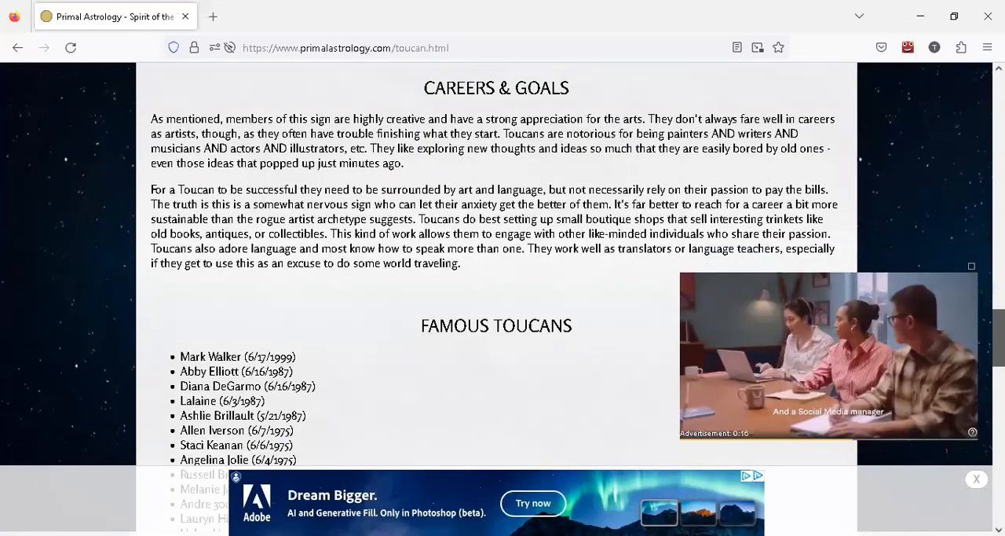
scroll(down, 3)
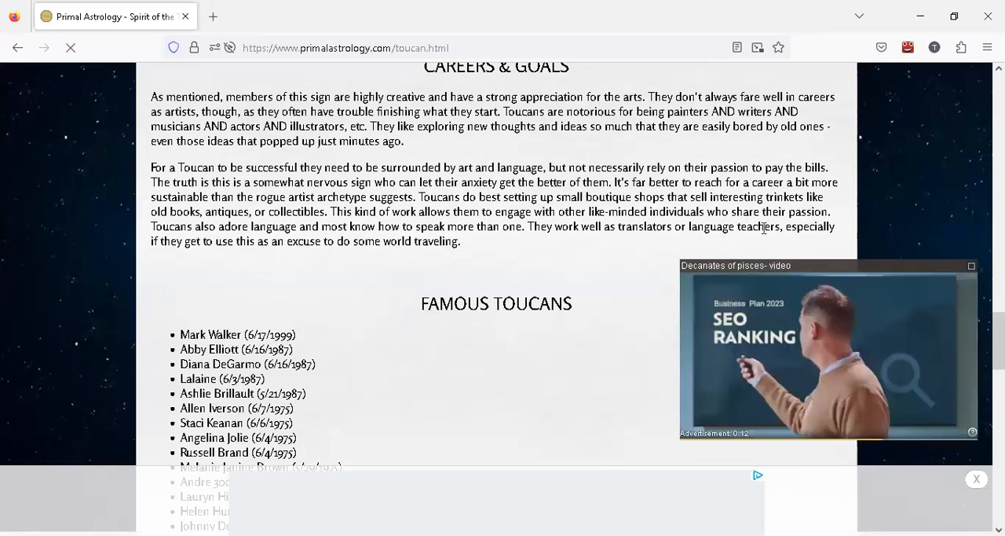
double_click(758, 226)
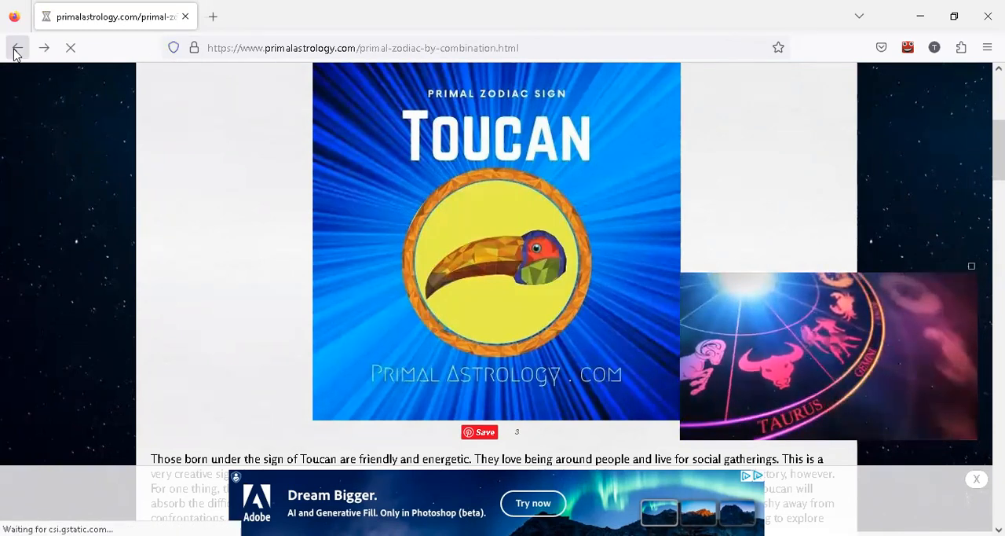
Step: Go back five pages to the Harrison Ford Google results and show his image results
click(17, 48)
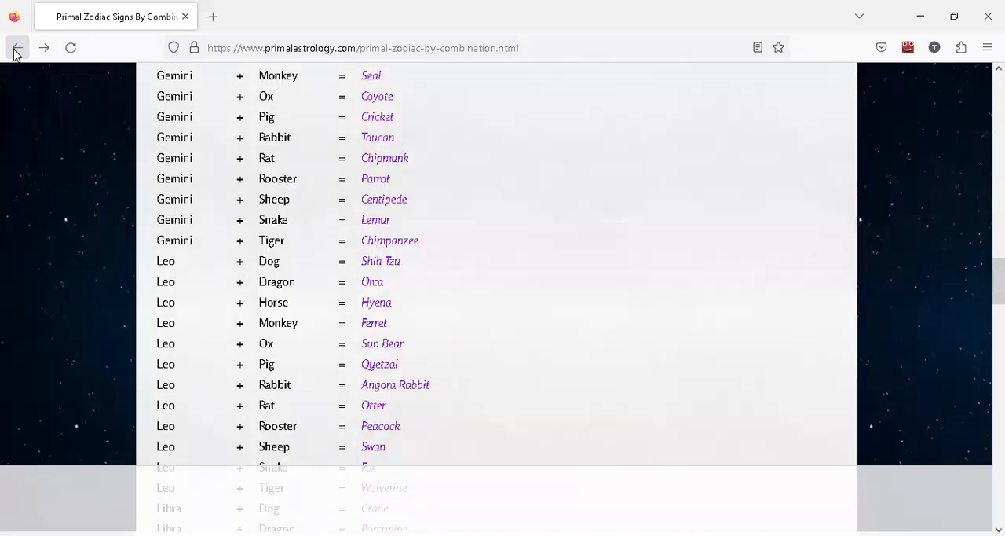
click(17, 48)
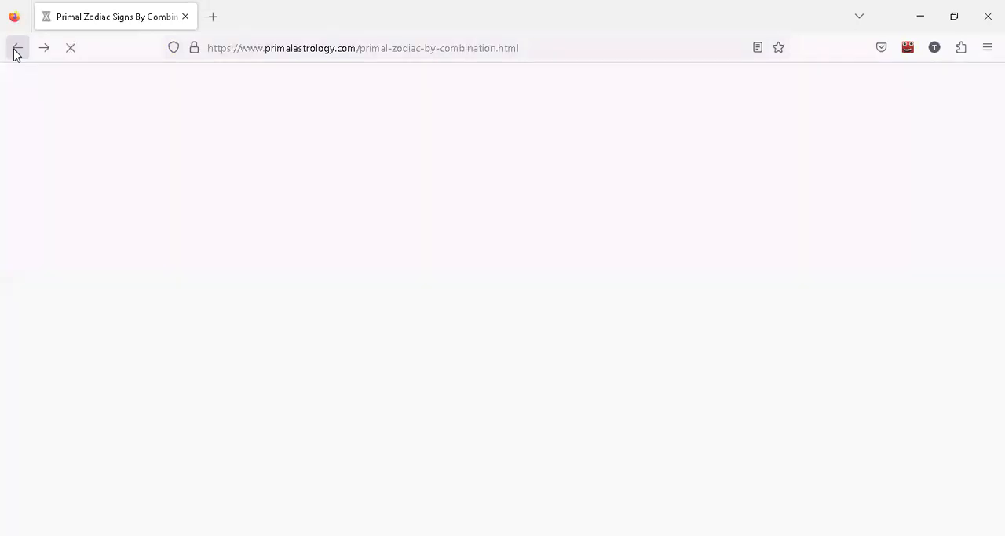
click(16, 48)
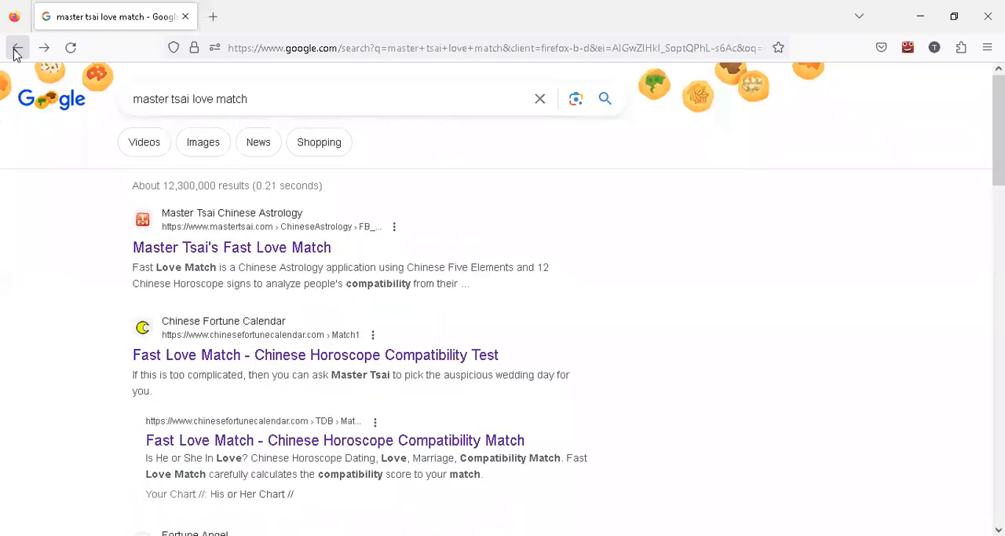
click(18, 48)
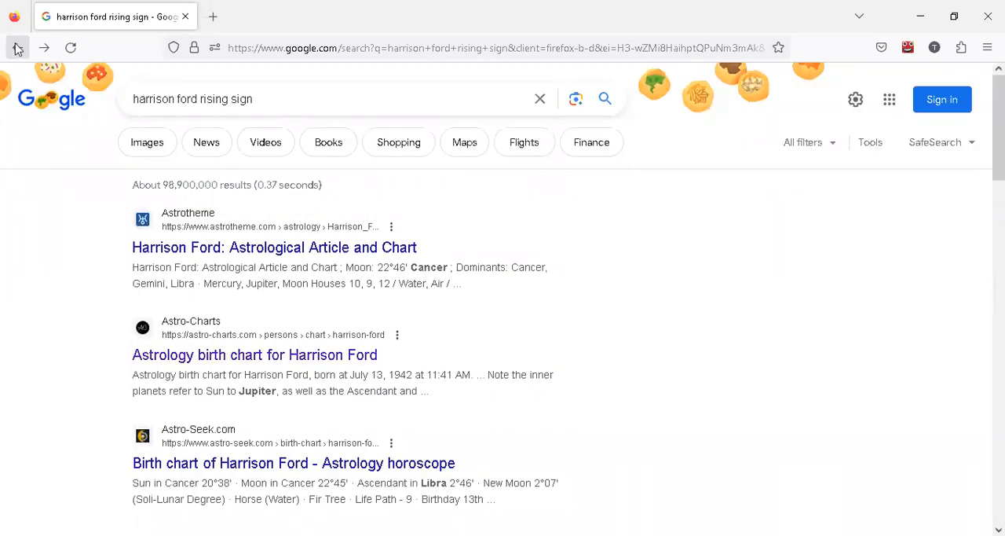
click(18, 48)
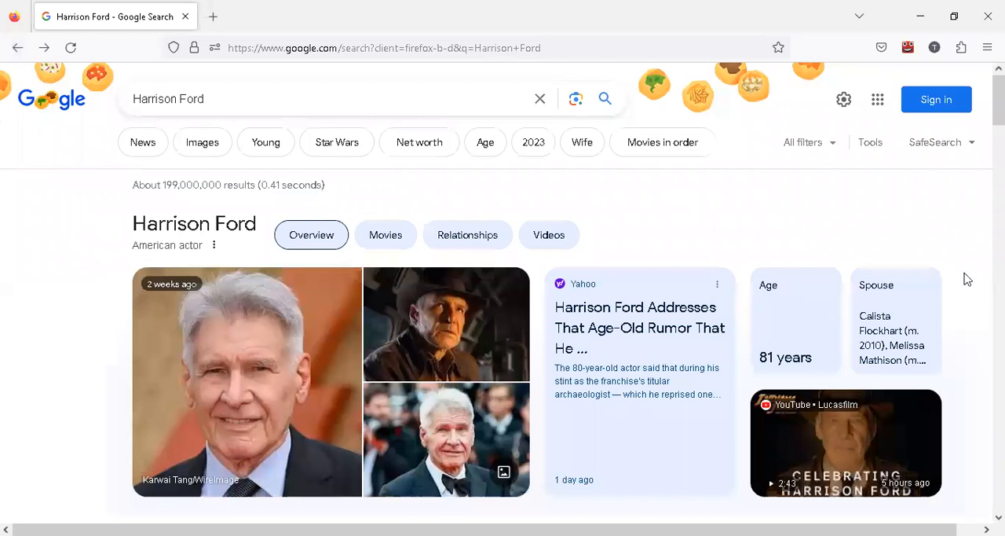
scroll(down, 3)
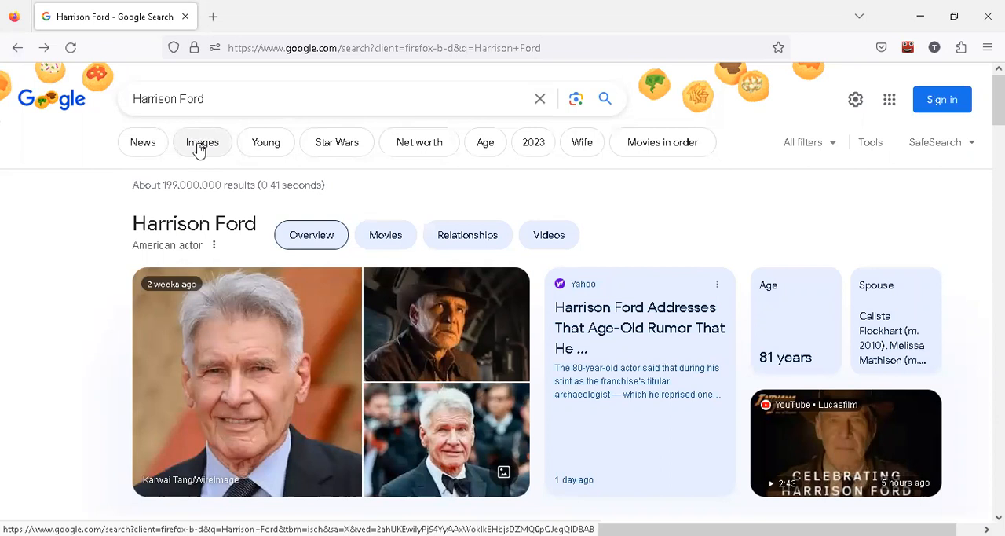
click(203, 142)
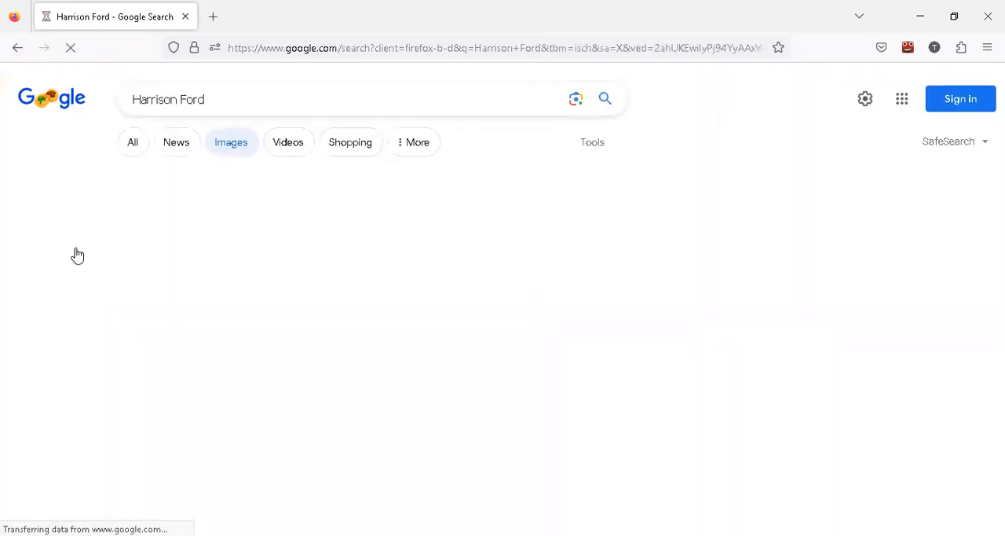